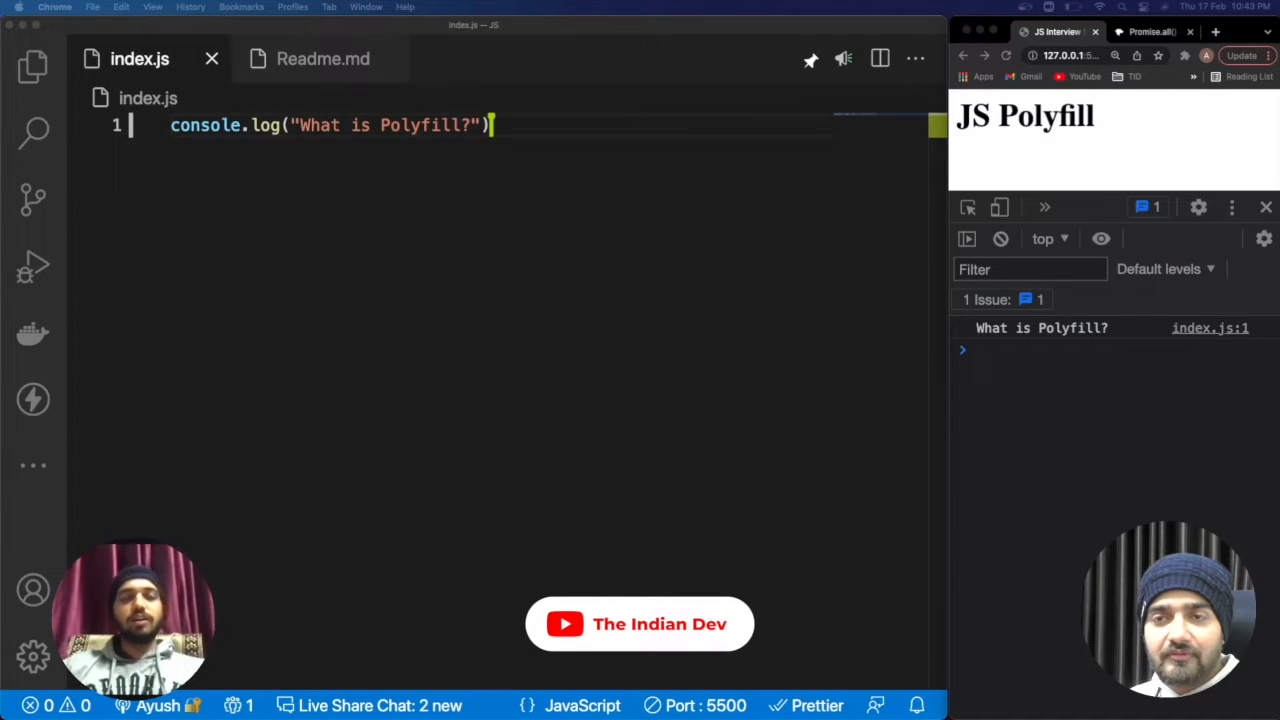
mouse_move(618, 492)
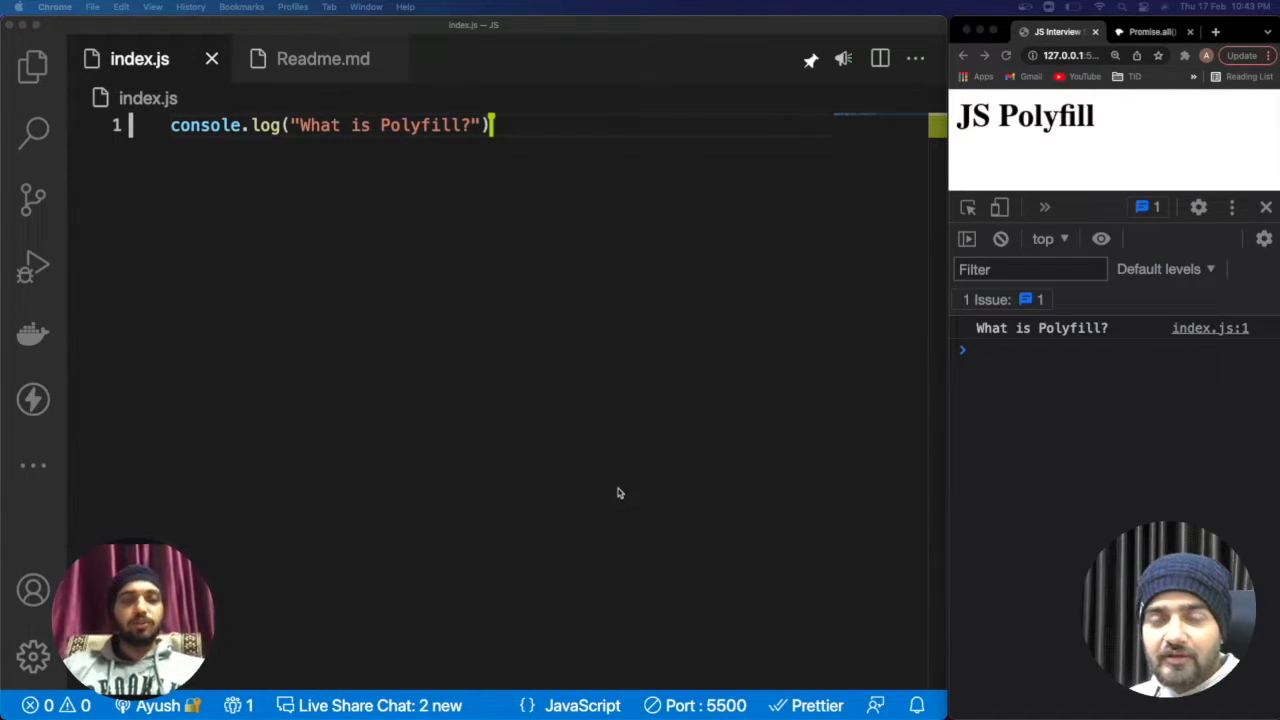
mouse_move(620, 506)
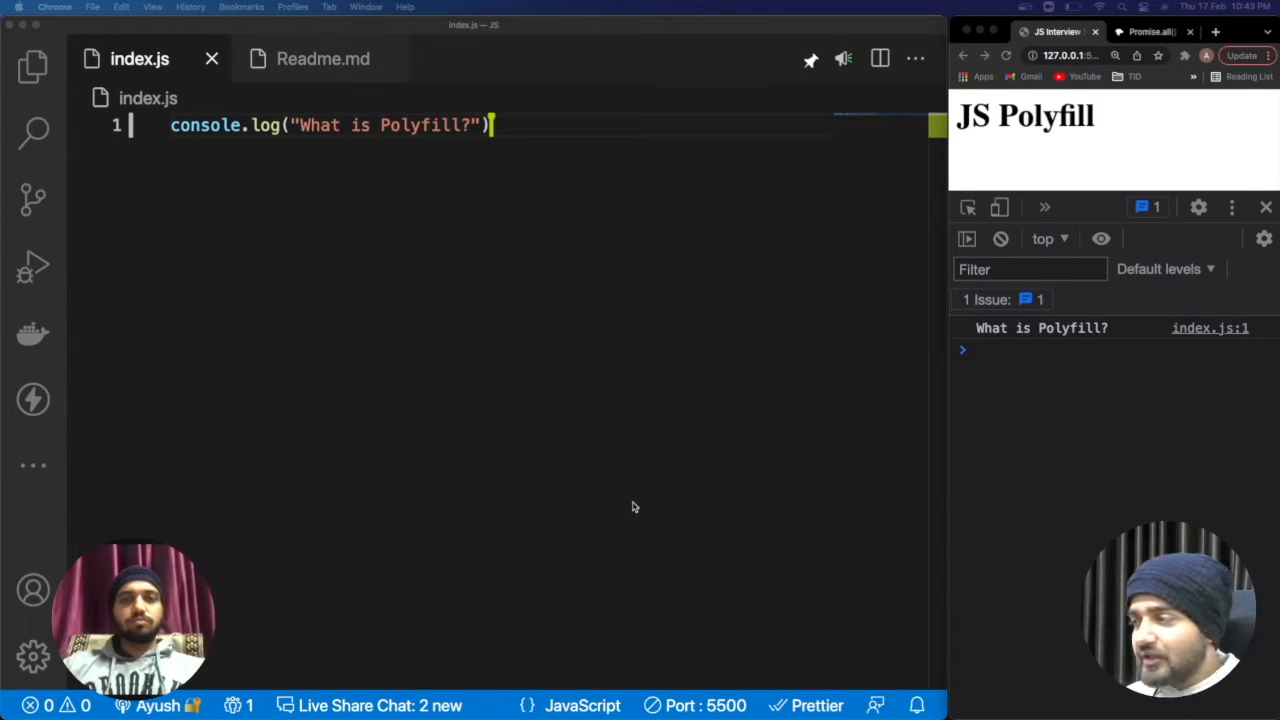
mouse_move(408, 364)
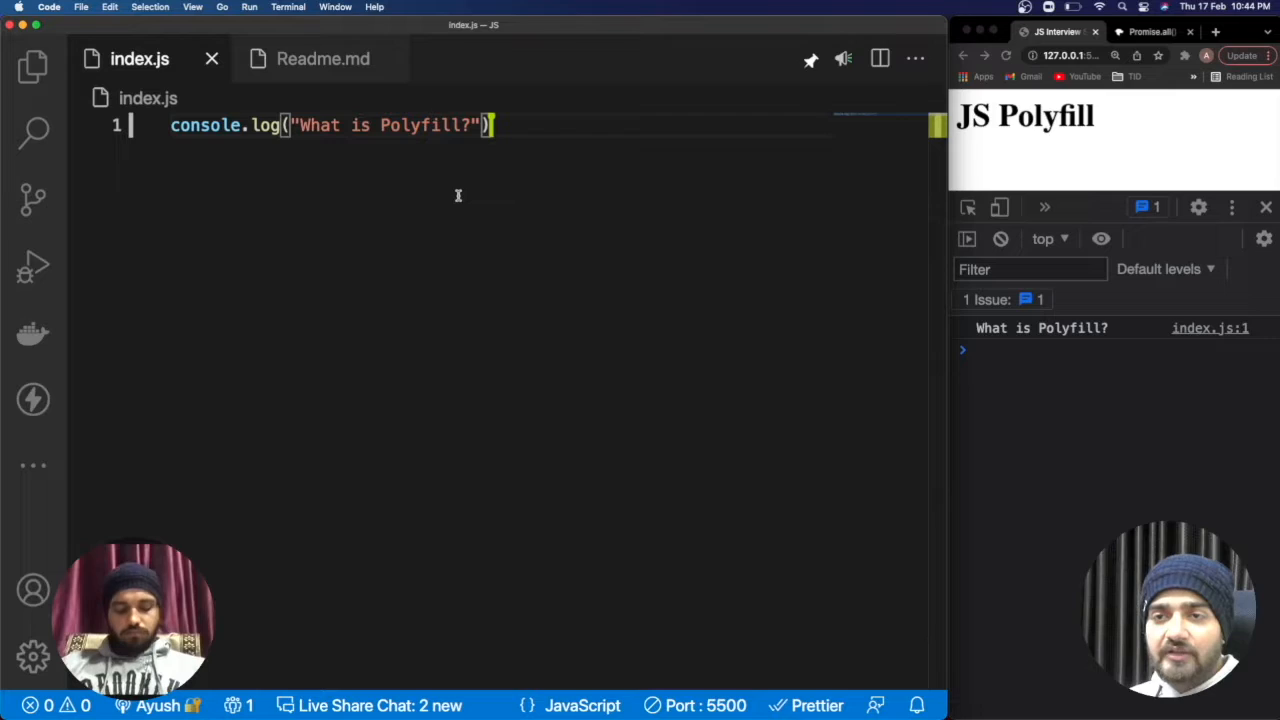
mouse_move(456, 218)
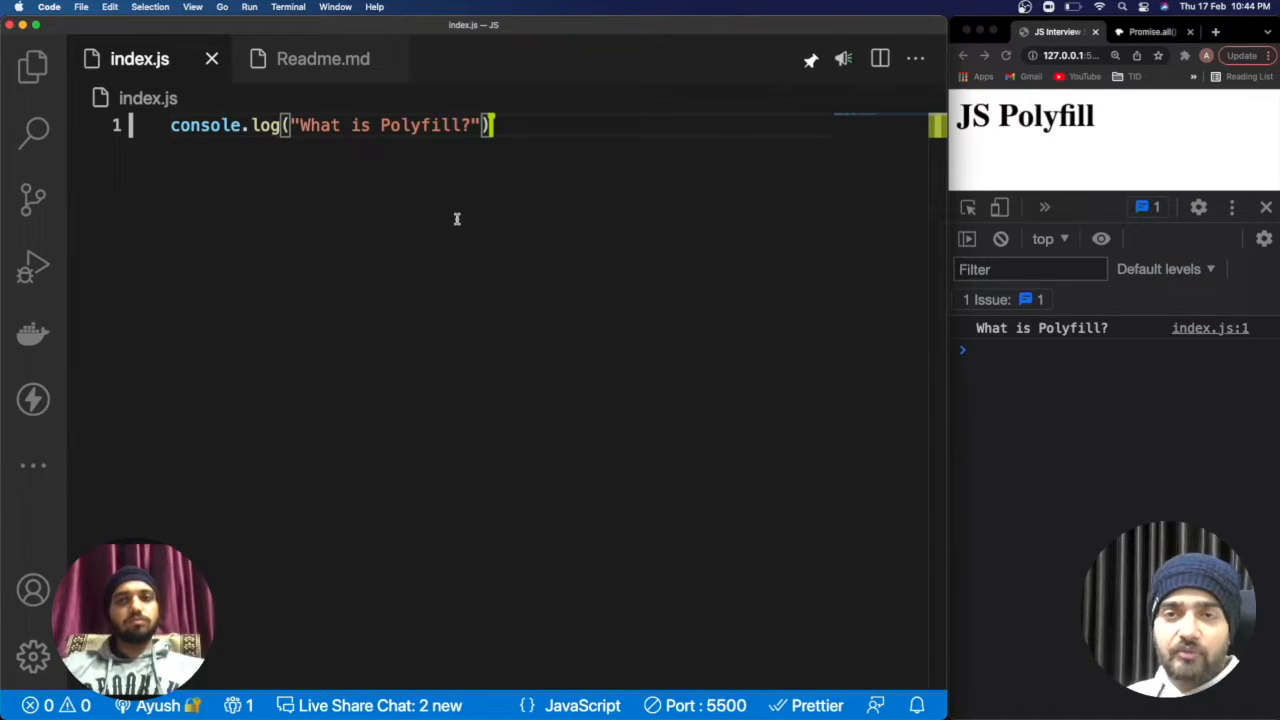
mouse_move(486, 230)
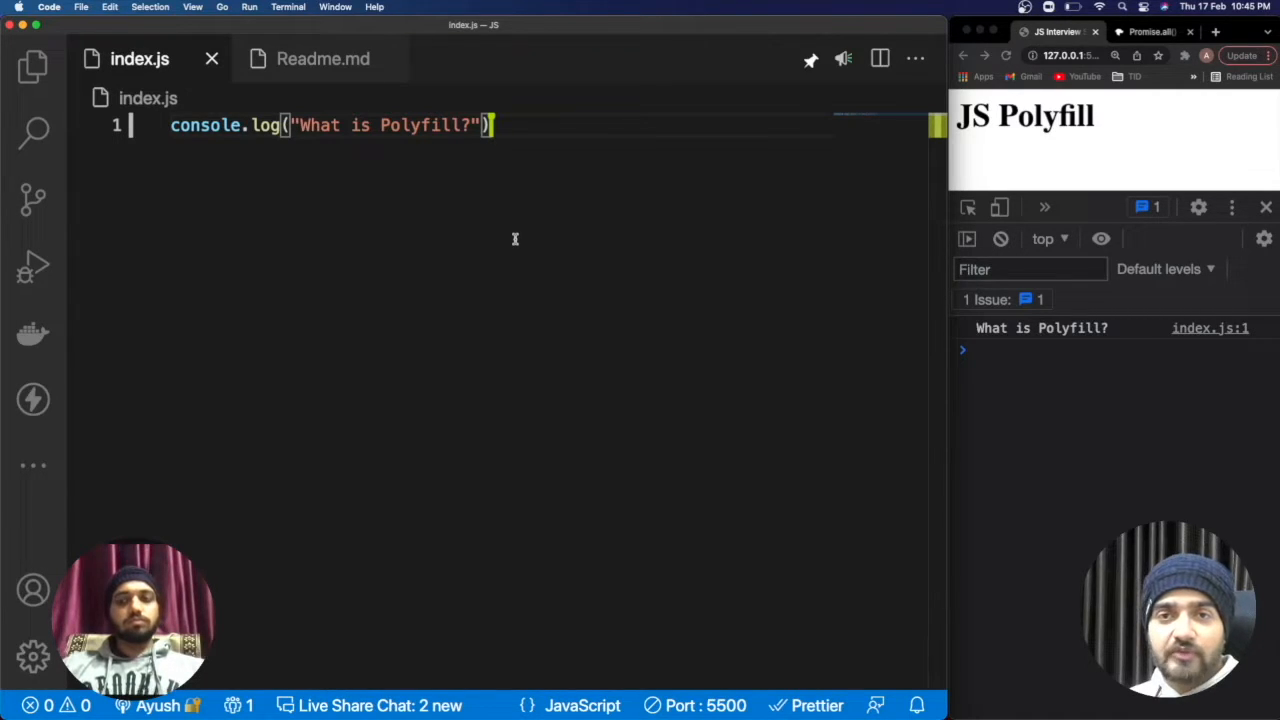
mouse_move(298, 188)
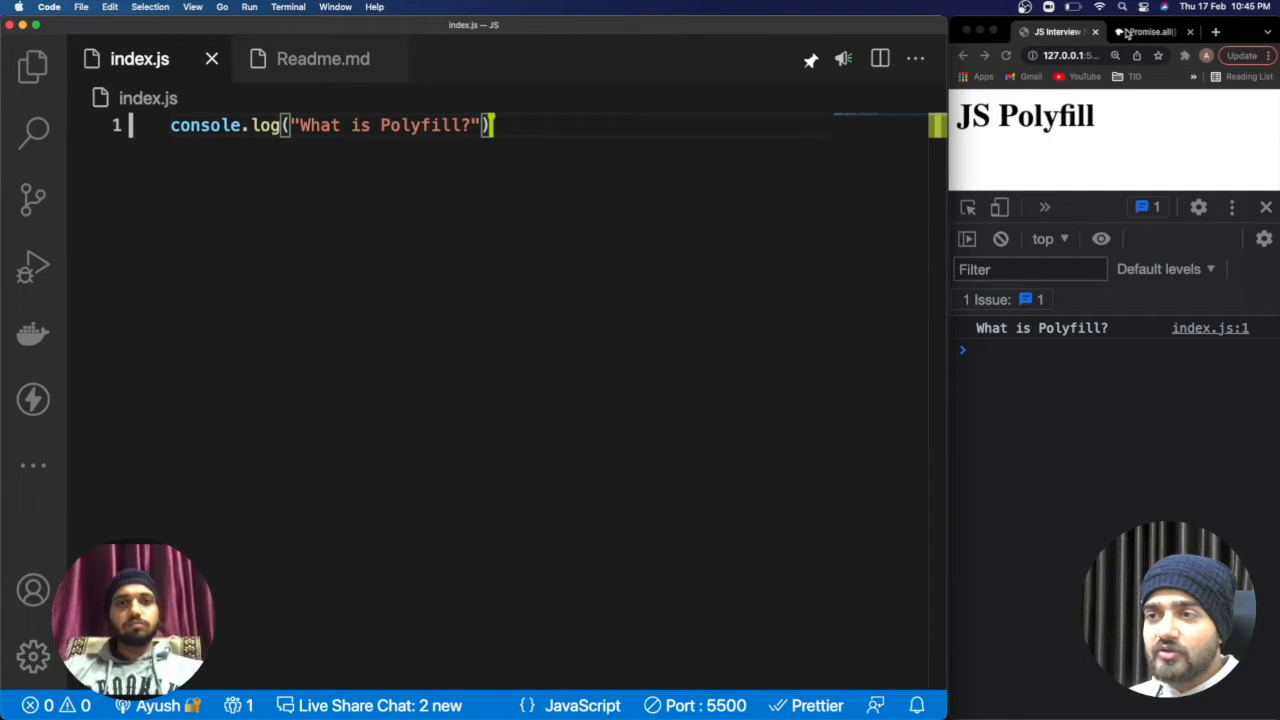
Review the MDN Promise.all() browser compatibility table (no Internet Explorer support), then return to the editor
left_click(1150, 32)
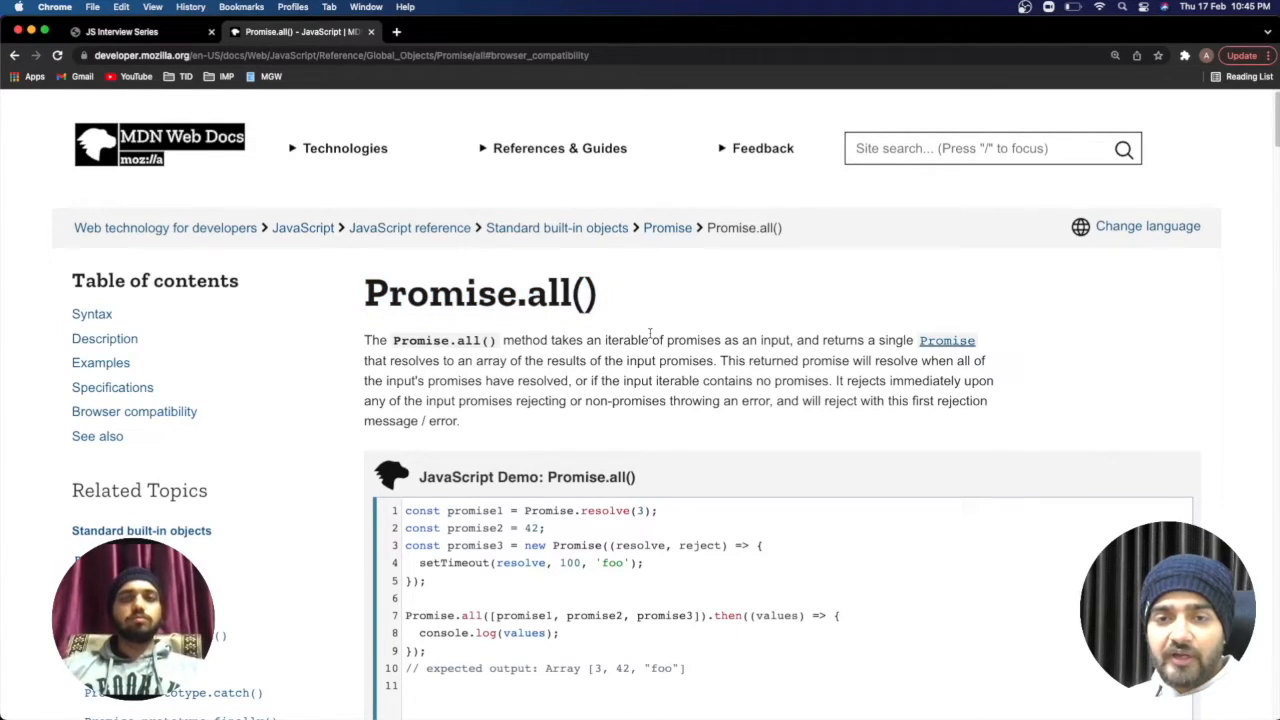
mouse_move(134, 412)
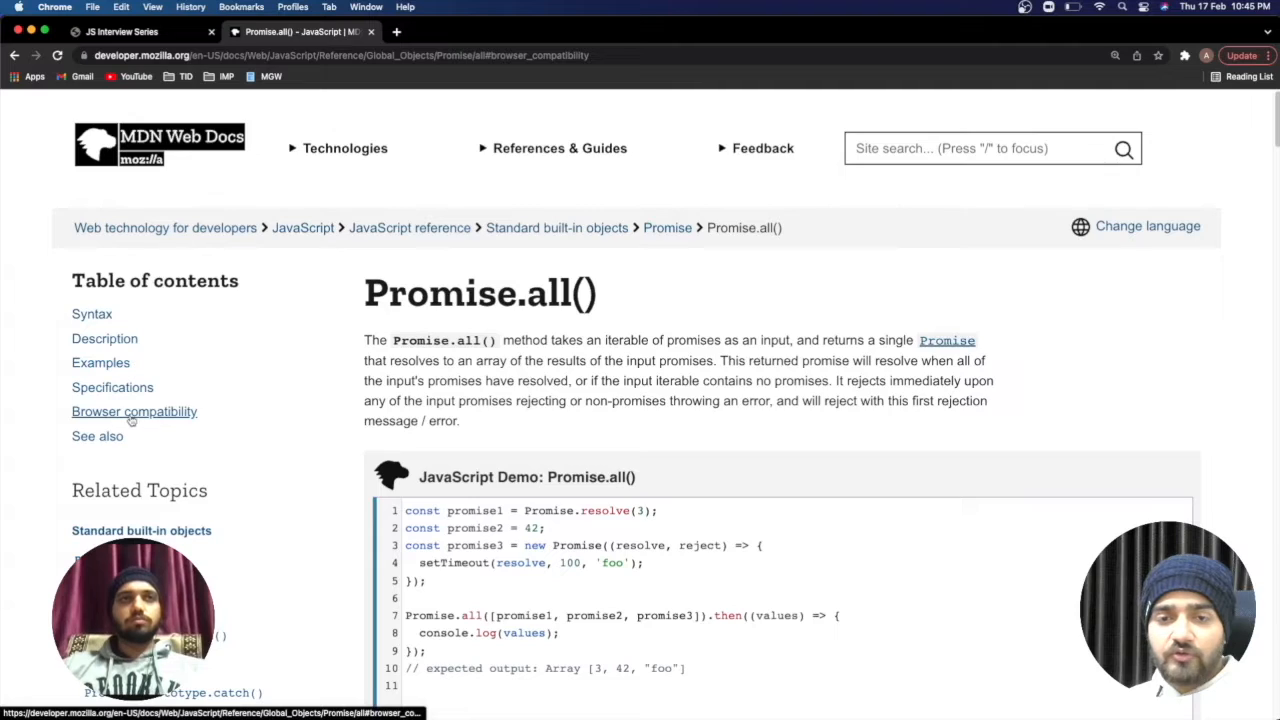
left_click(134, 412)
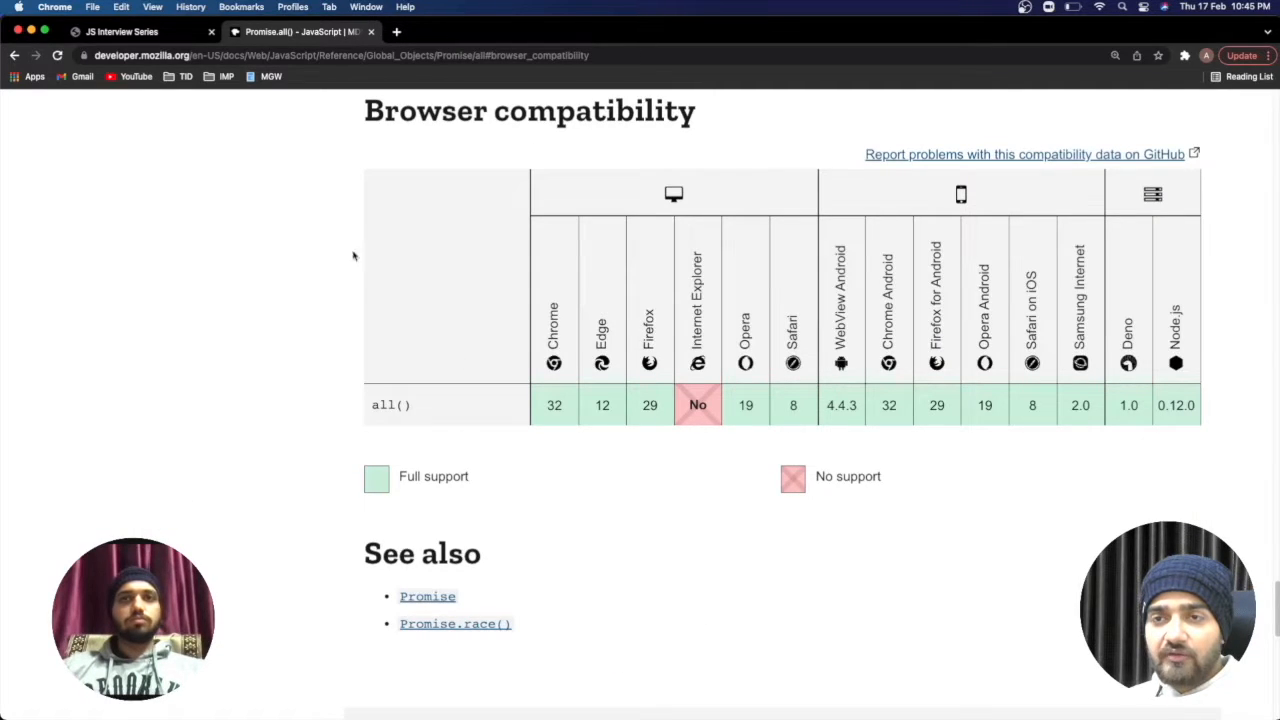
mouse_move(598, 168)
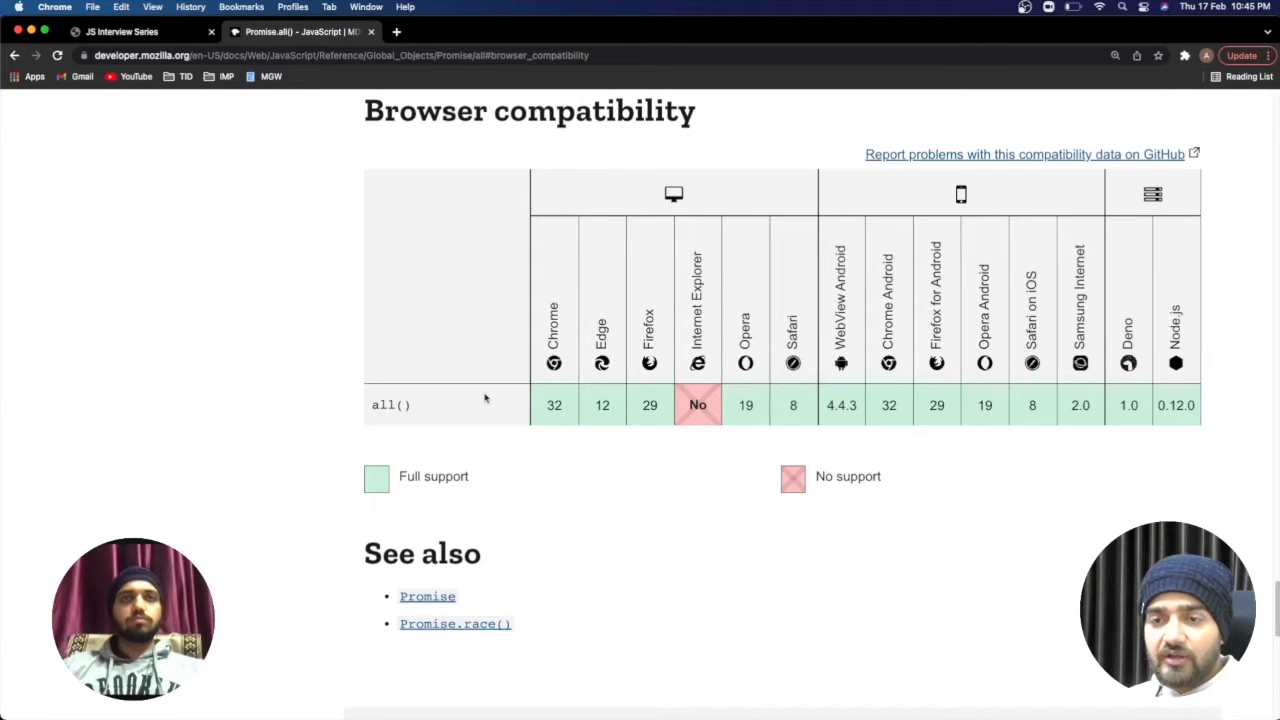
mouse_move(708, 458)
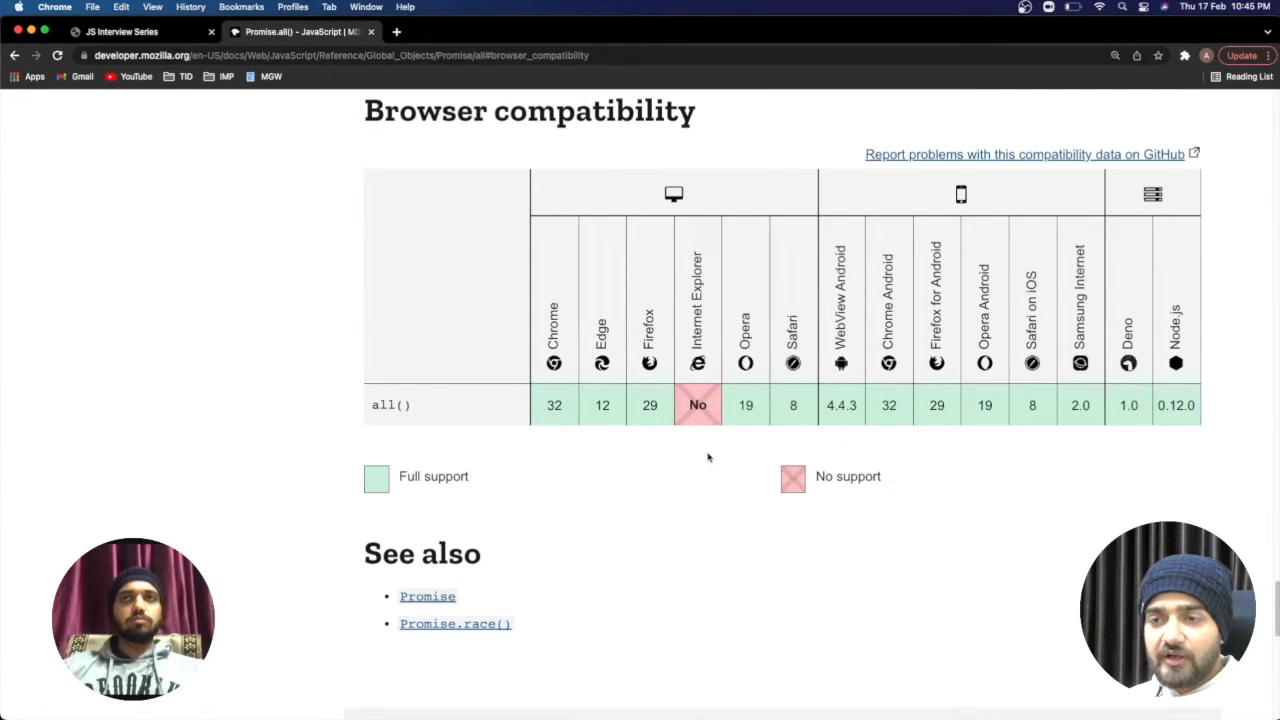
mouse_move(696, 404)
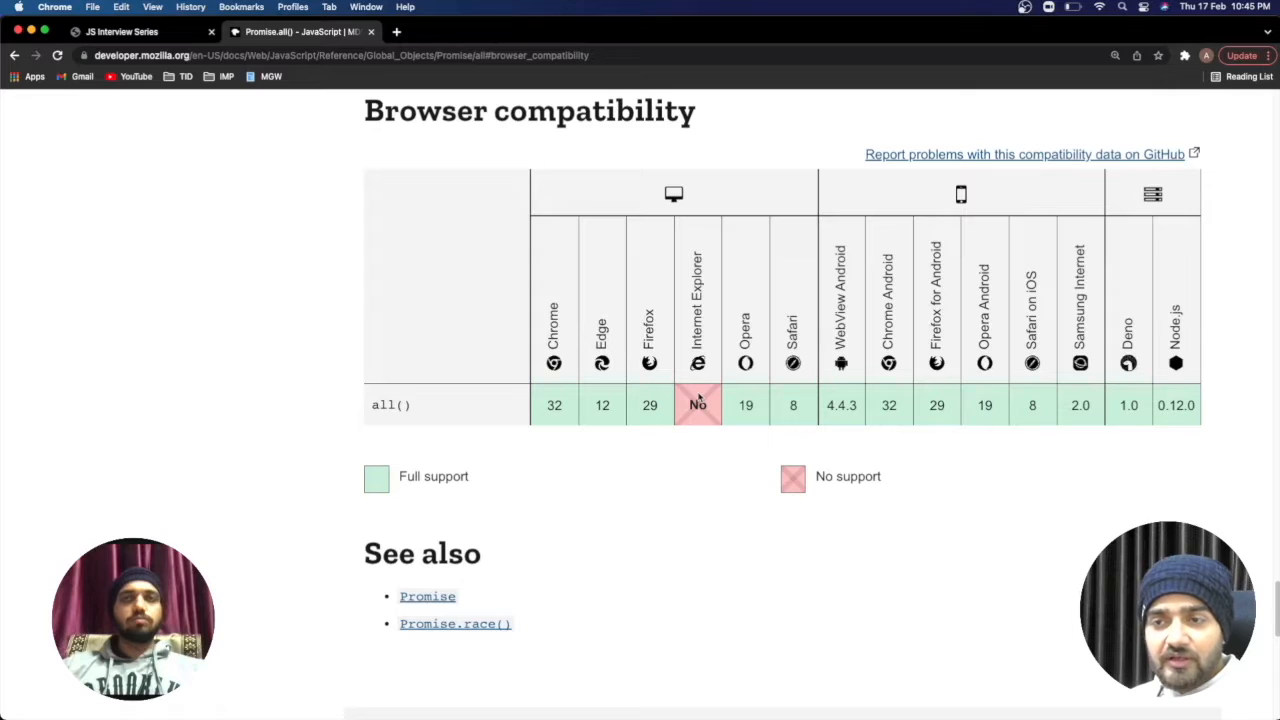
mouse_move(692, 462)
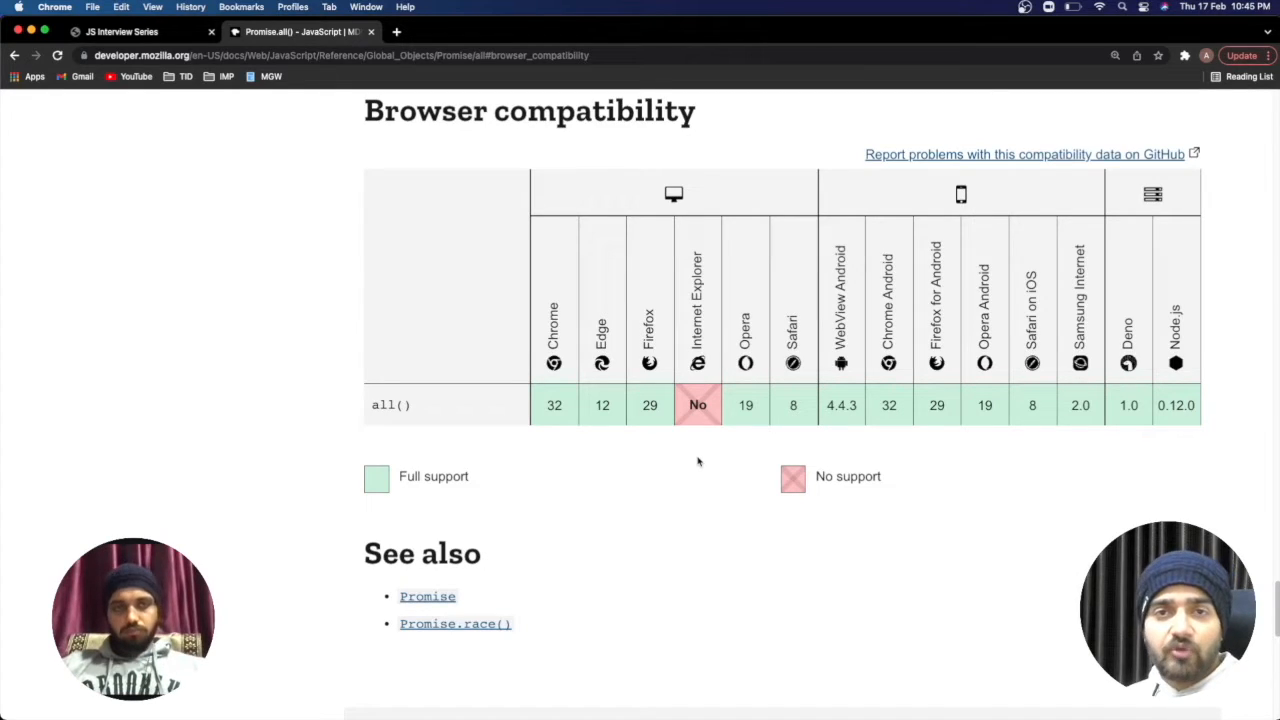
mouse_move(628, 412)
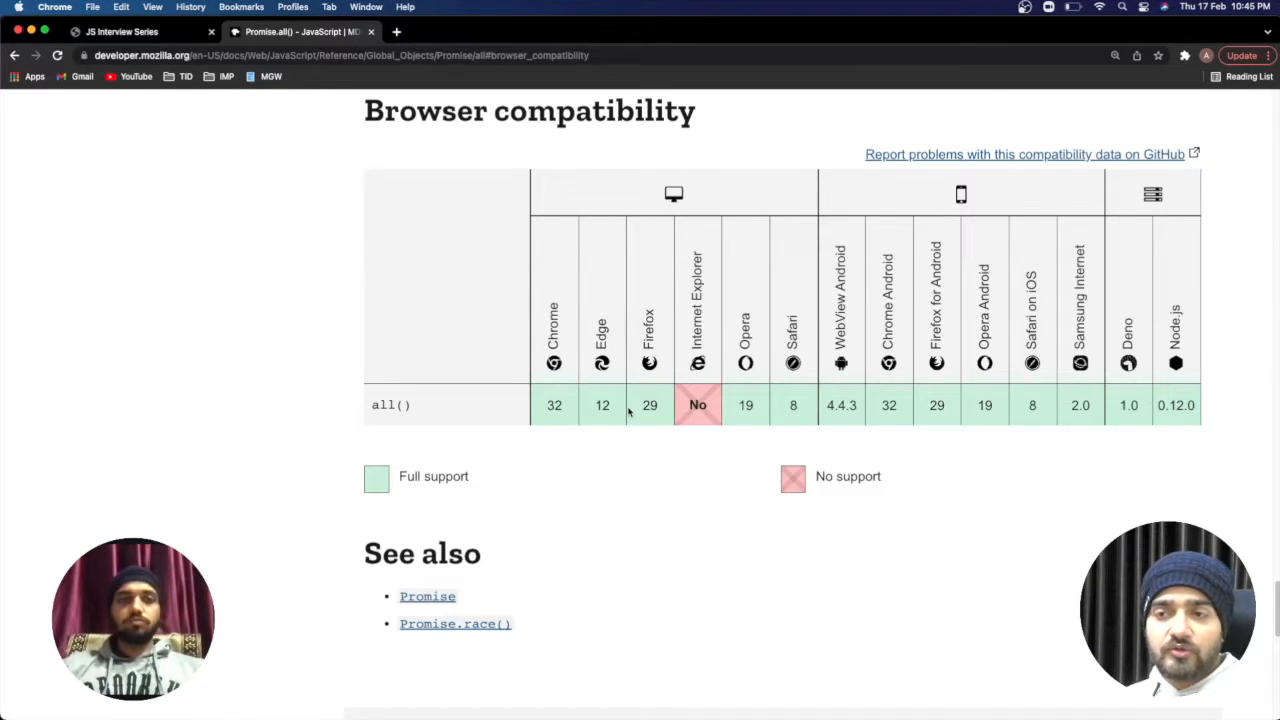
mouse_move(704, 452)
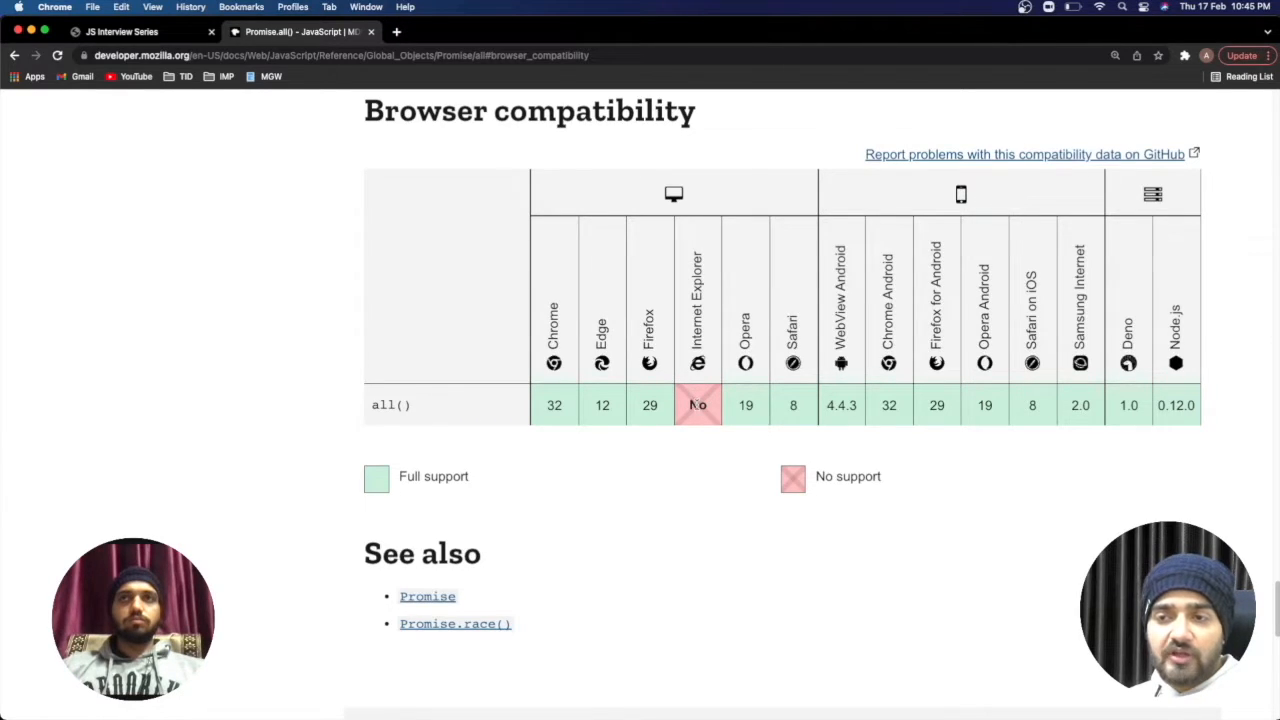
left_click(130, 32)
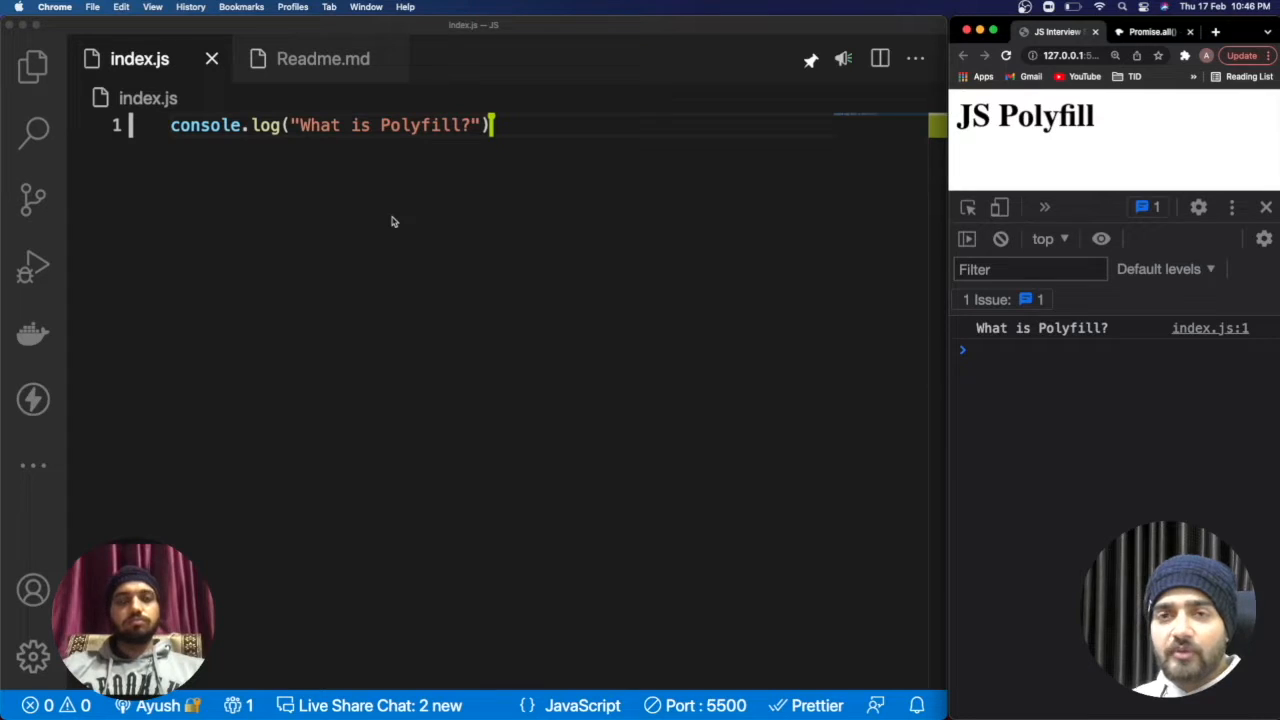
mouse_move(460, 244)
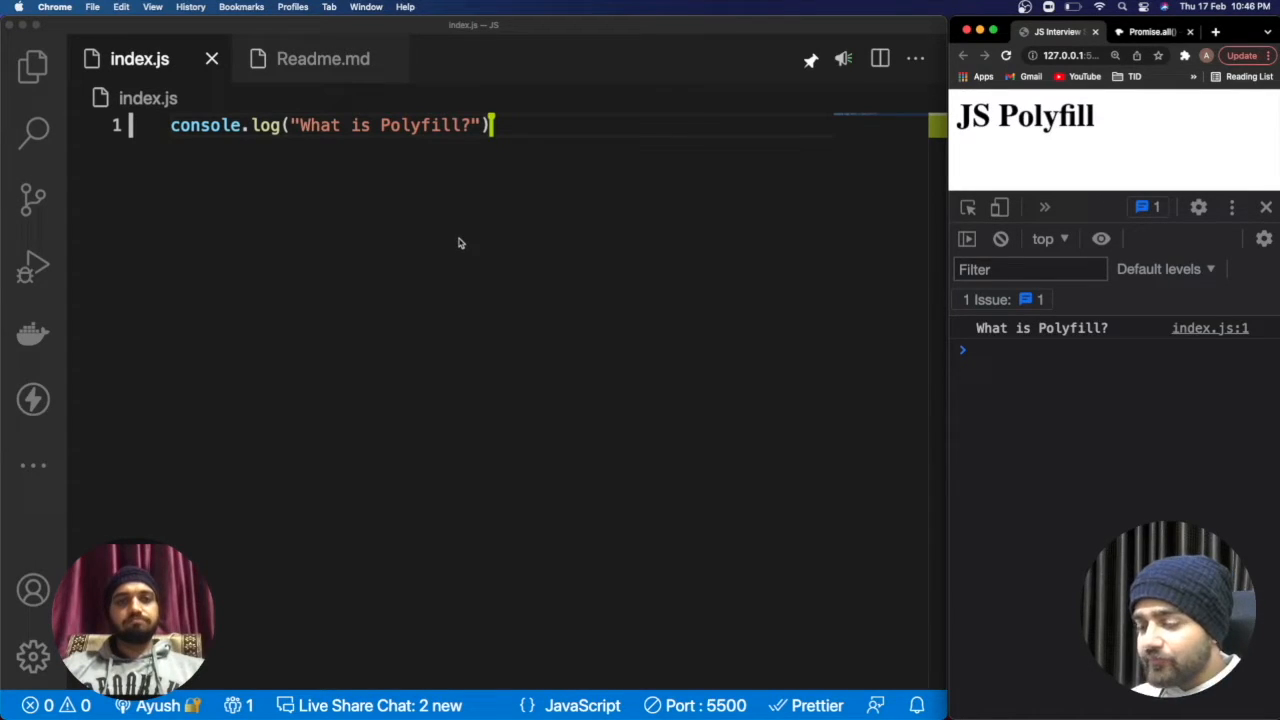
mouse_move(484, 248)
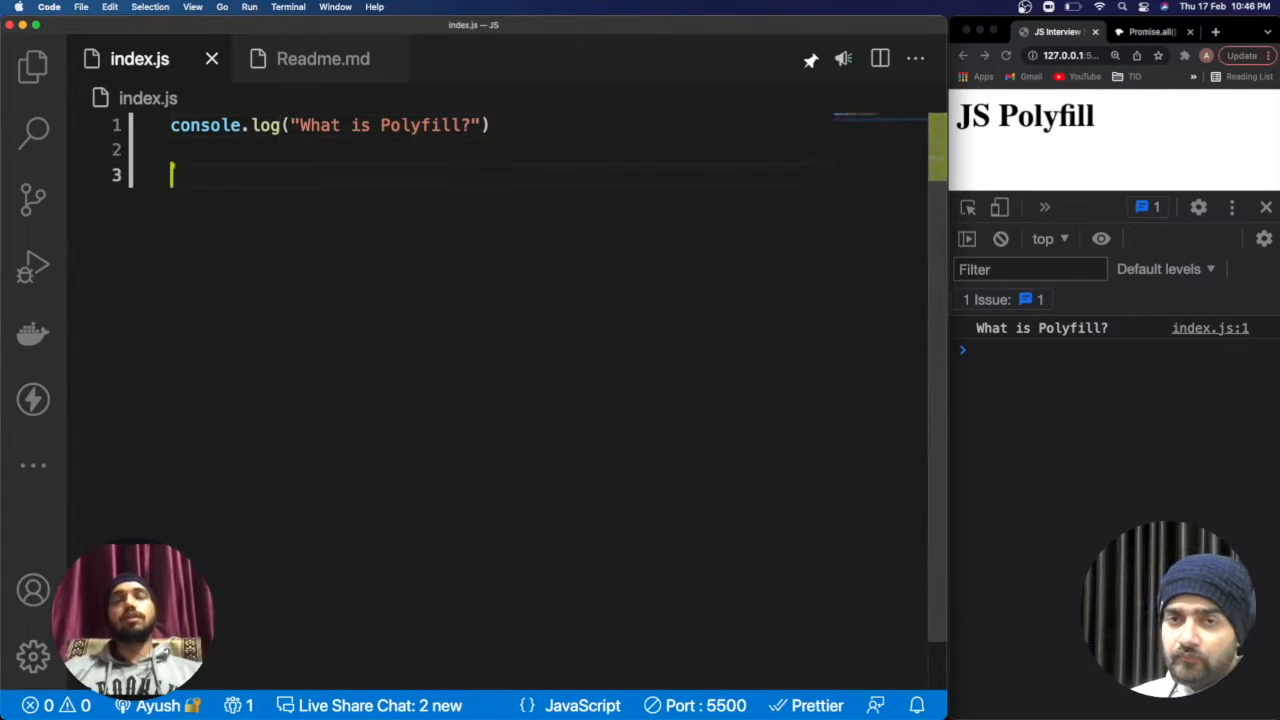
Add the comment "// a code that can fill the gap in between the browsers for JS" to index.js
key("enter")
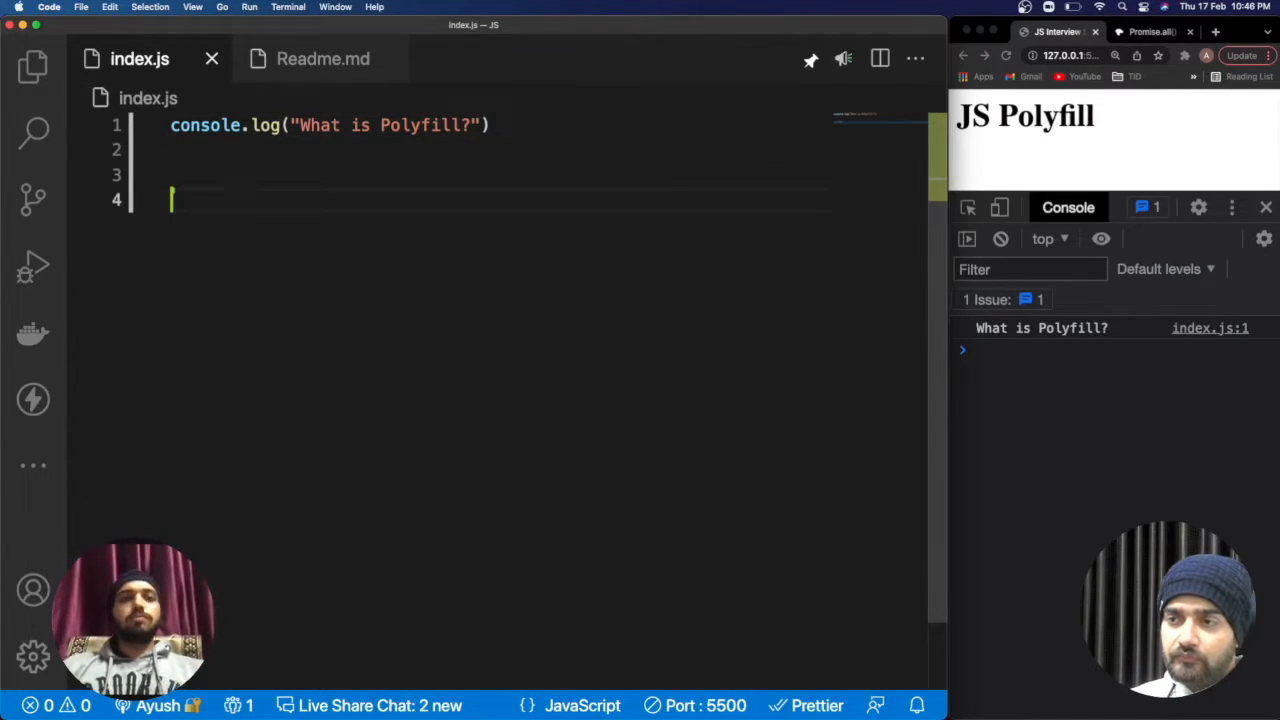
type("//")
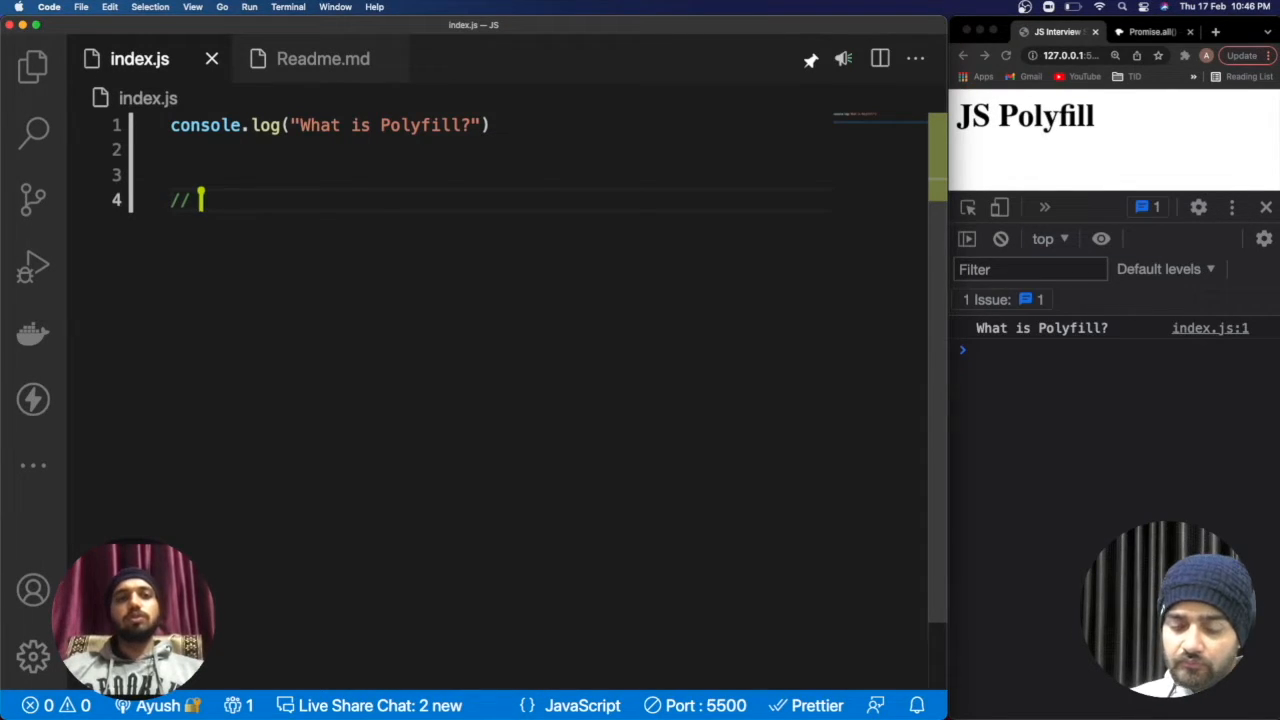
type("a code that can fill the gap in between")
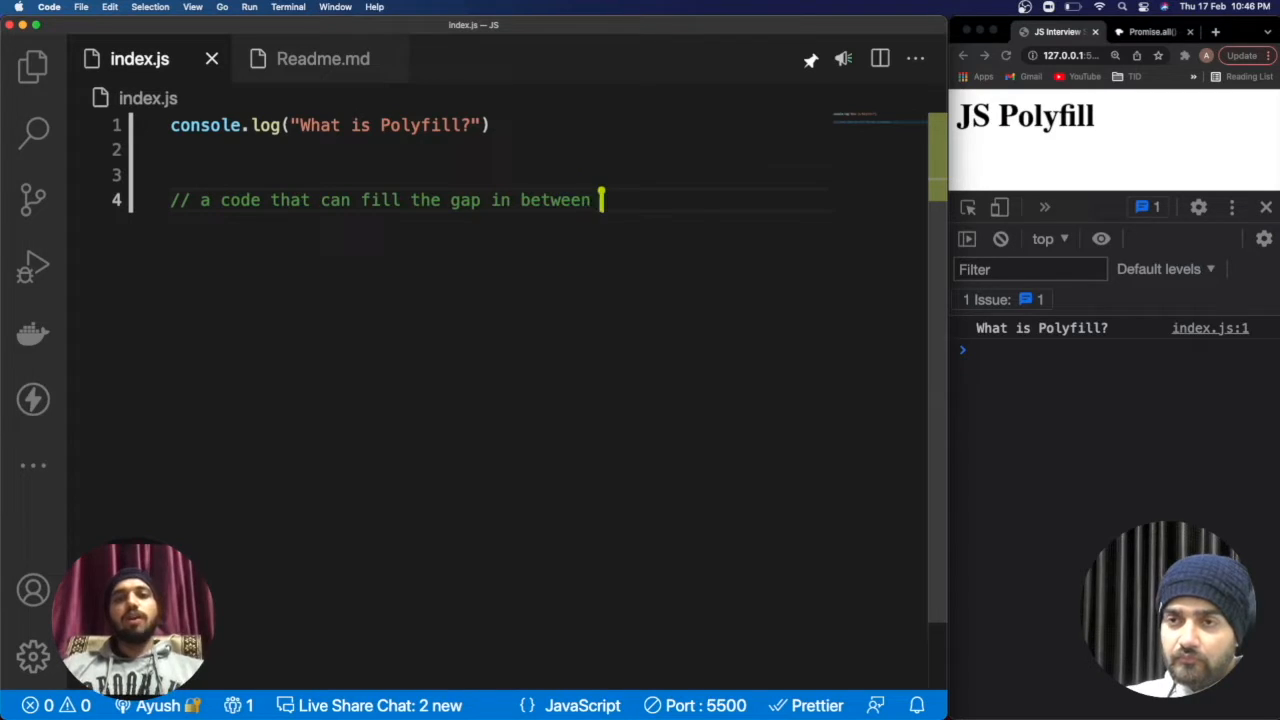
type("the")
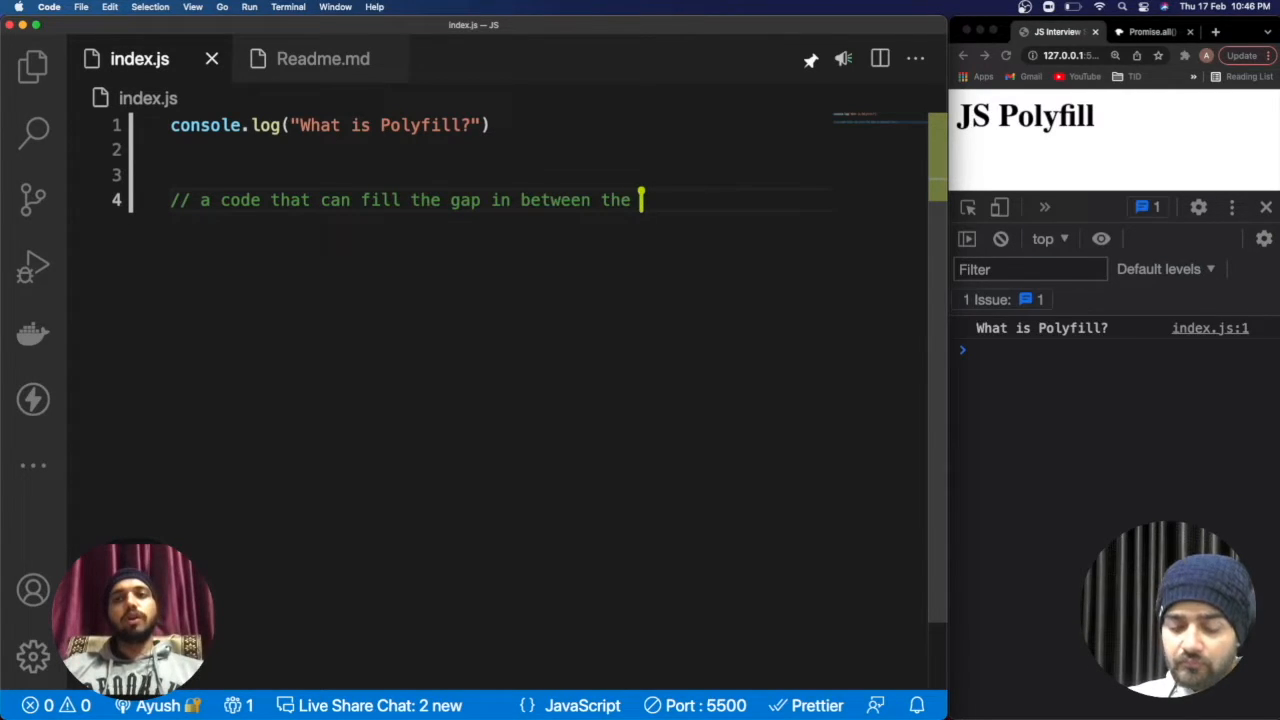
type("browsers for")
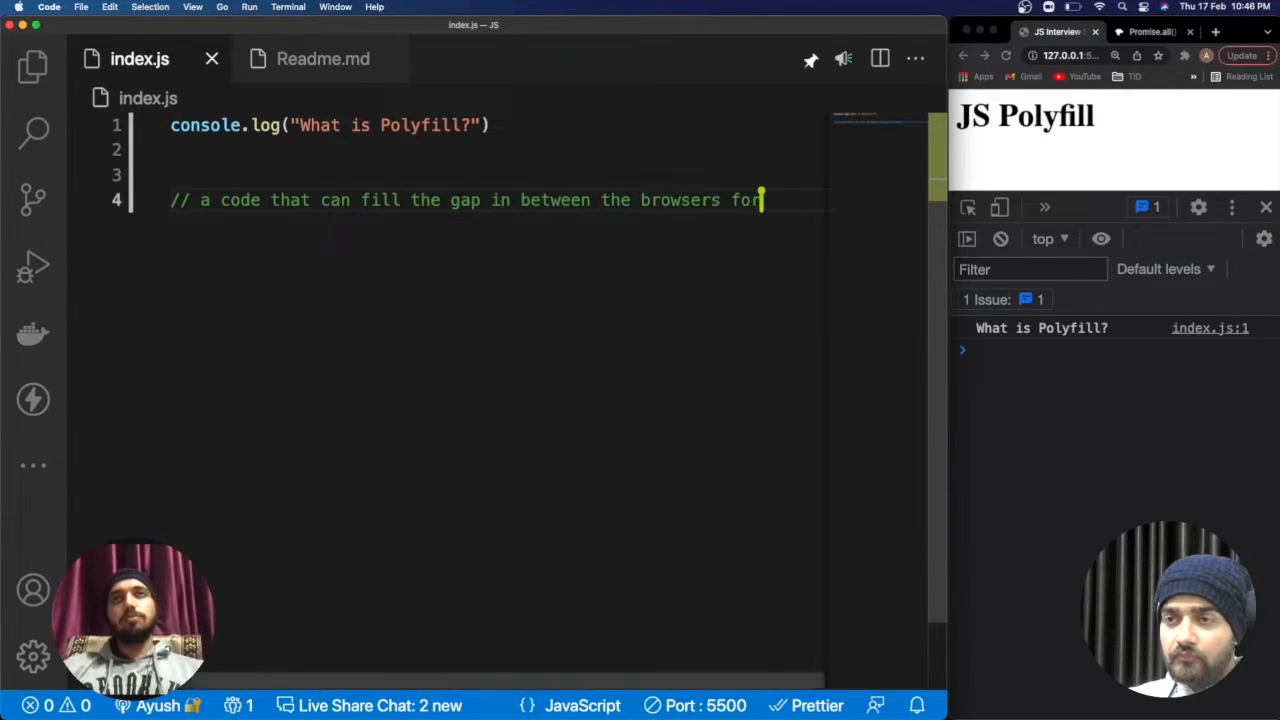
type("JS")
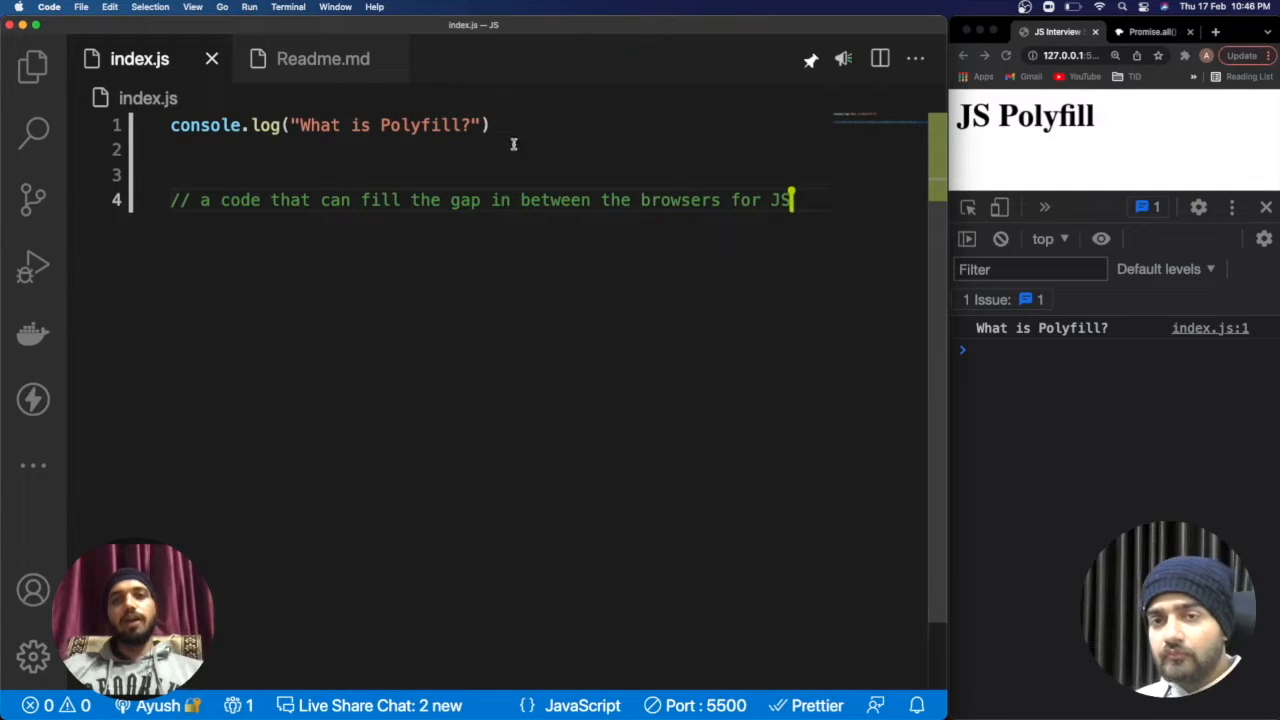
mouse_move(440, 314)
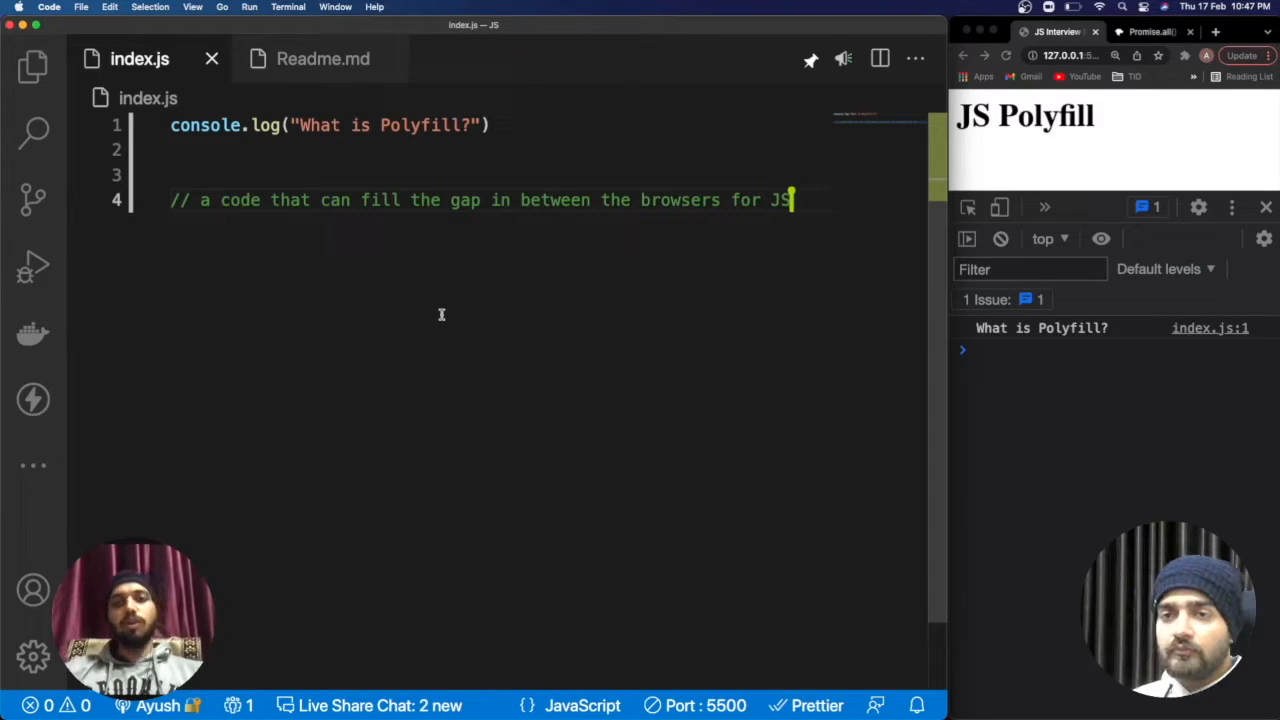
mouse_move(468, 300)
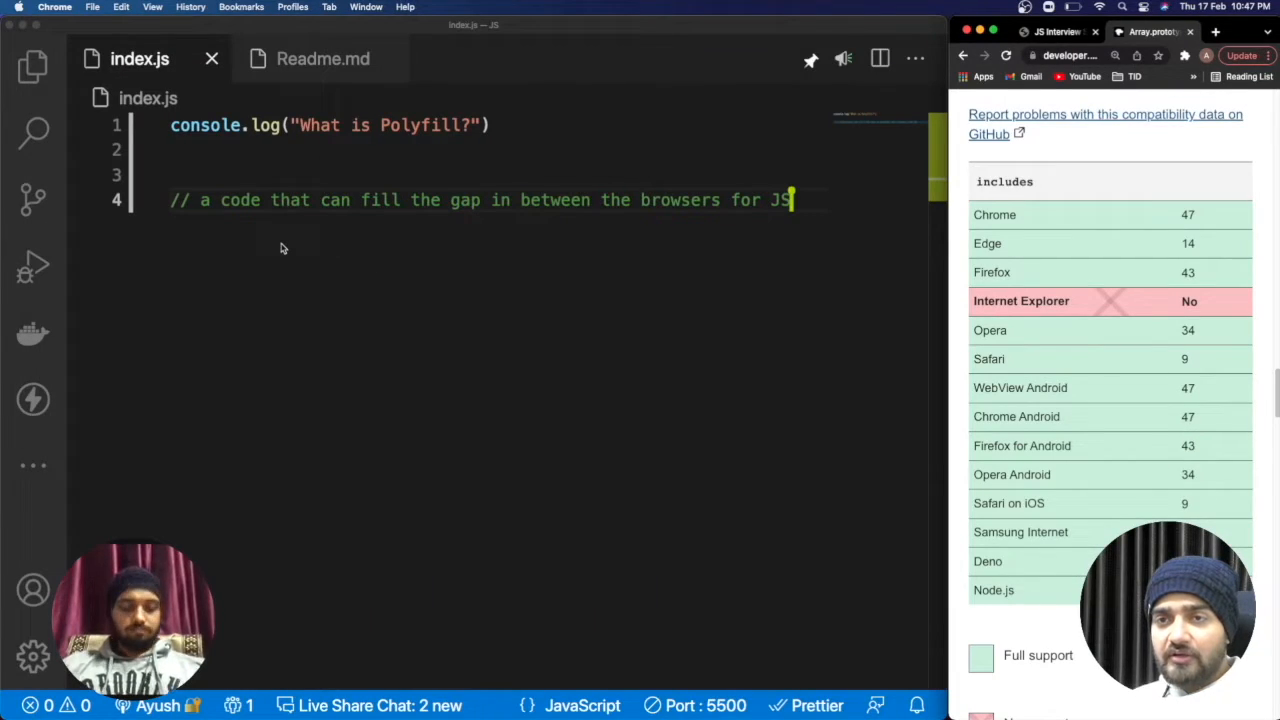
mouse_move(286, 248)
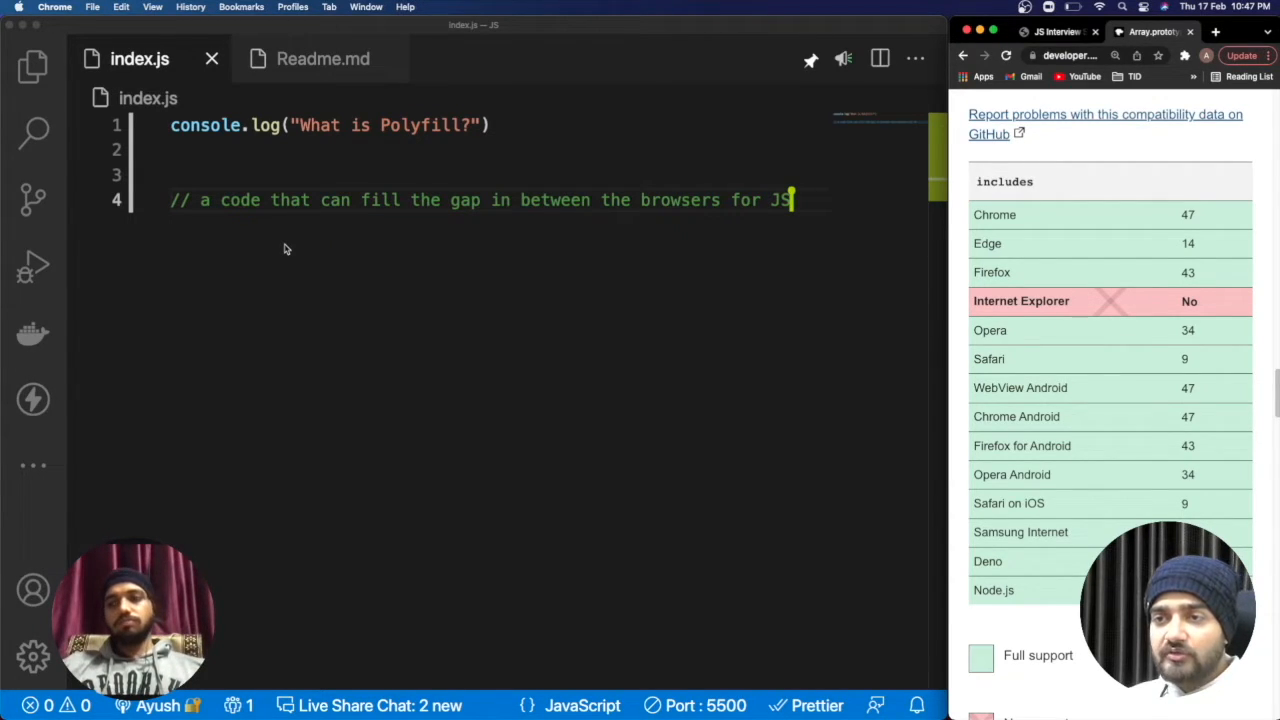
Add a [].filter line and a "// myFilter" comment below the polyfill definition
key("enter")
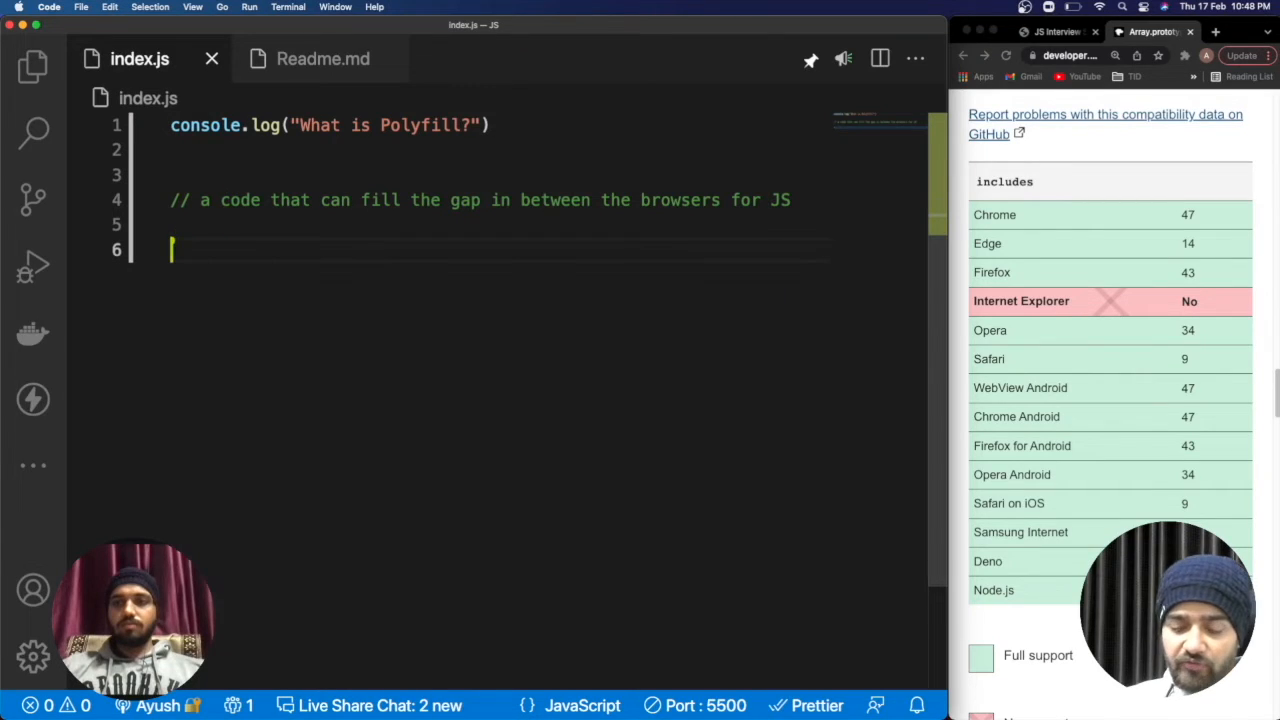
type("[].filter")
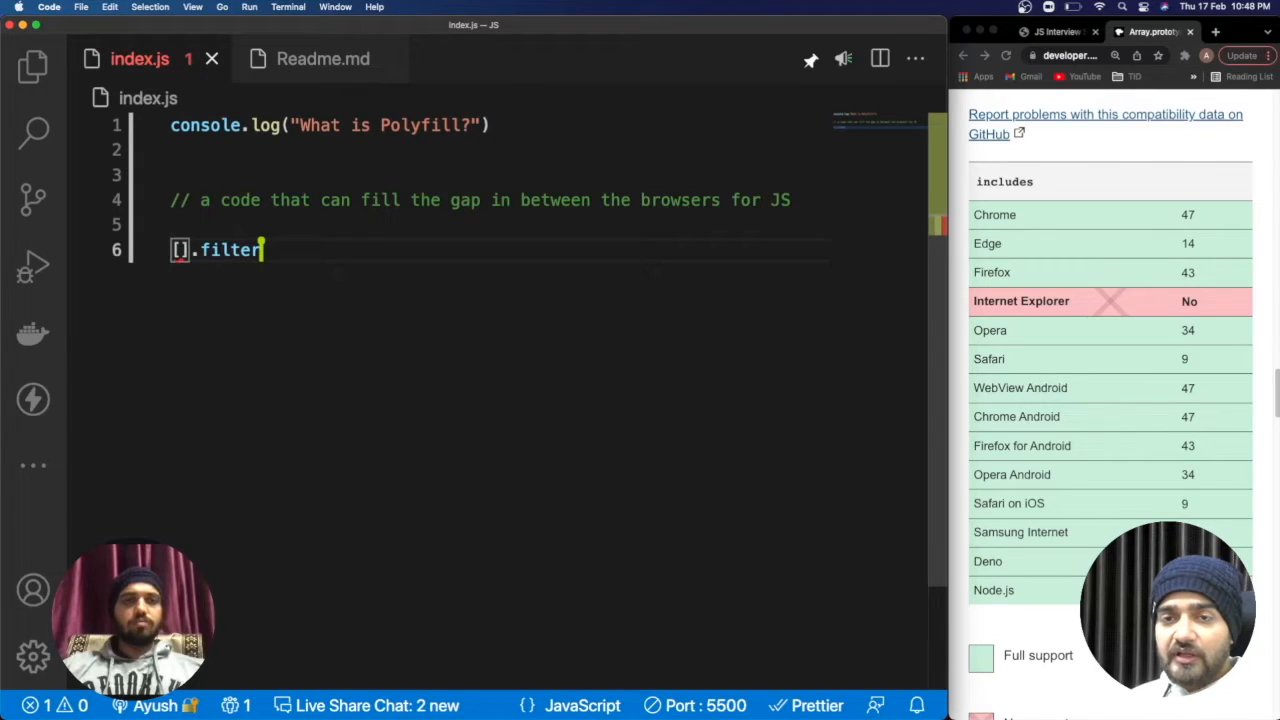
key("Enter")
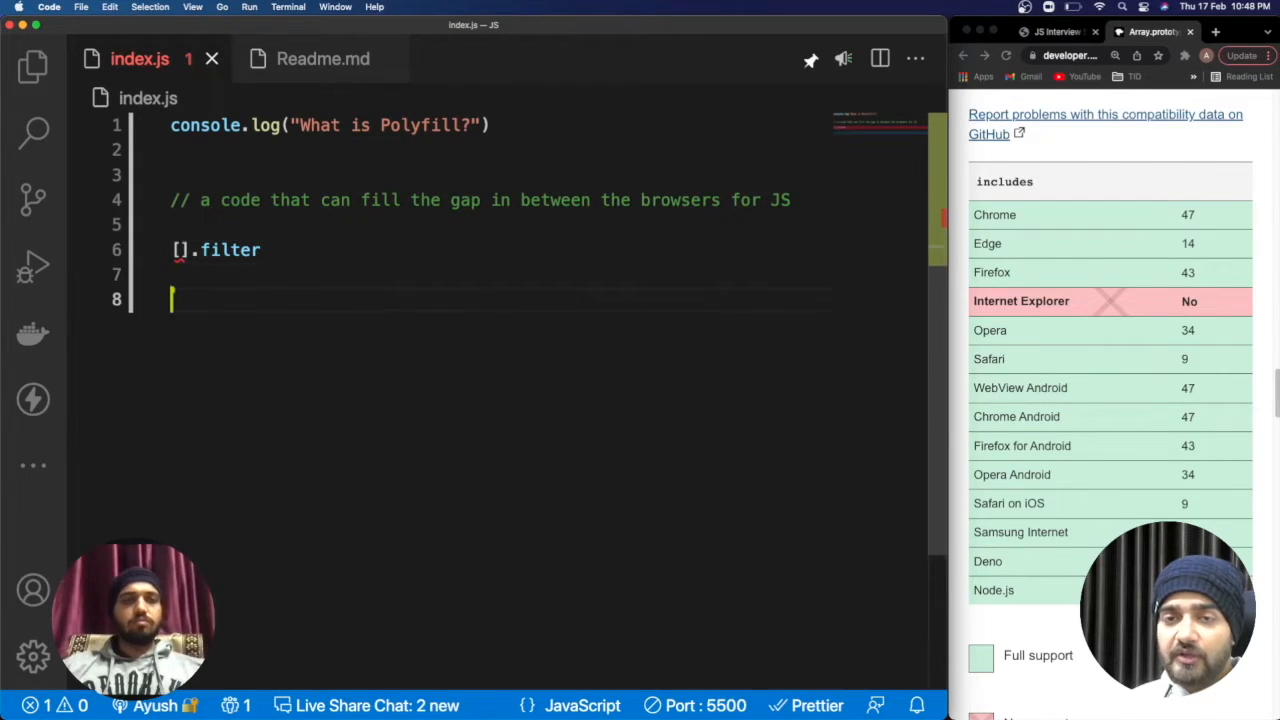
type("// m")
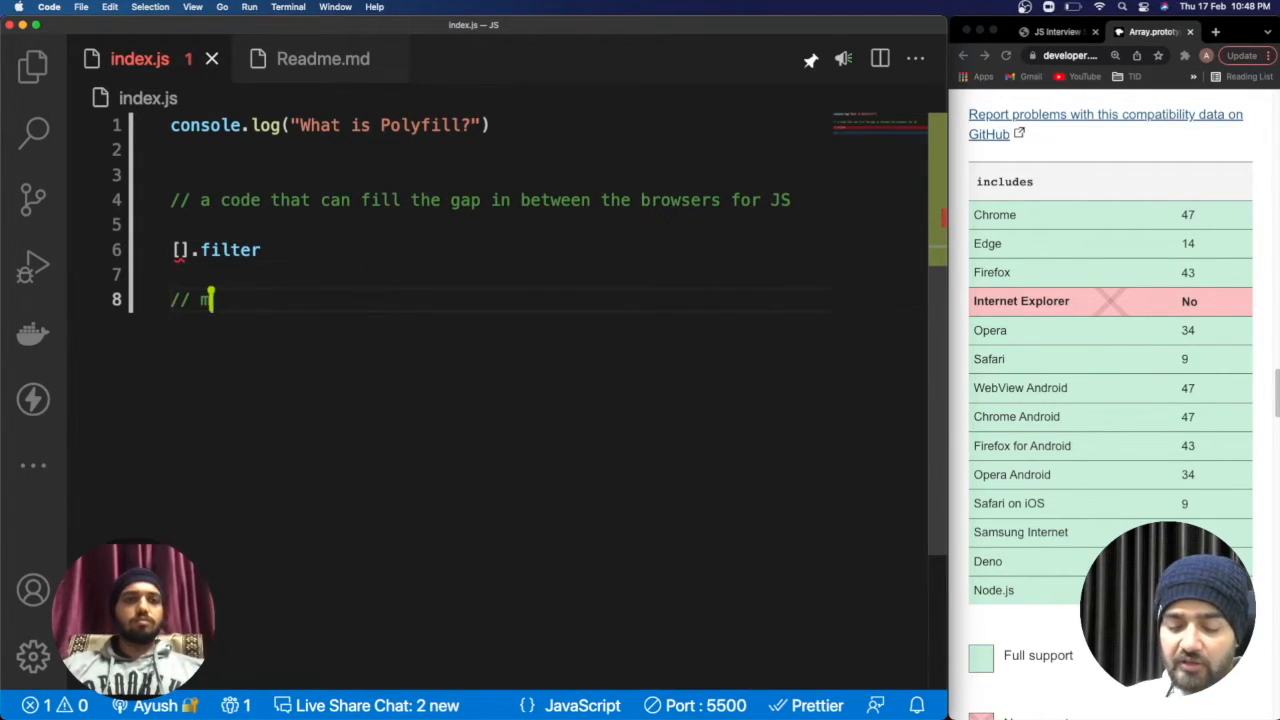
type("yFilter")
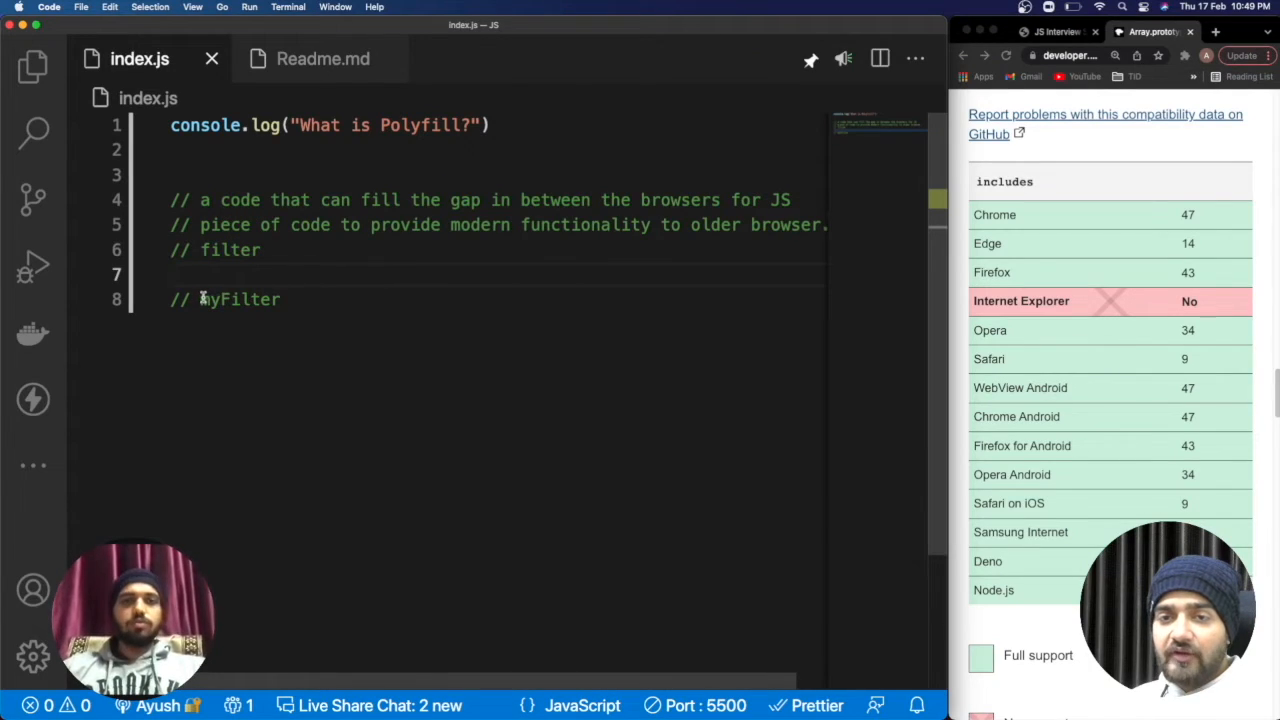
Highlight the myFilter word and the 'to older browser' phrase in the comments
double_click(238, 300)
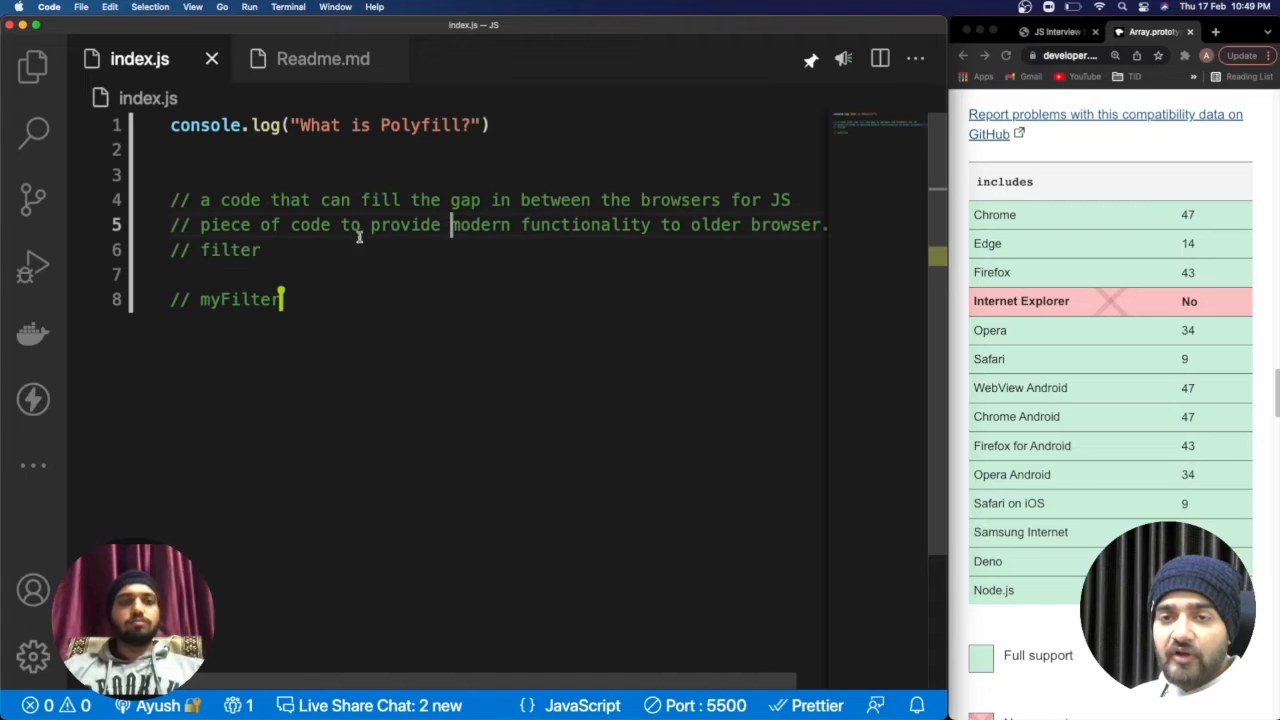
left_click_drag(660, 224, 800, 224)
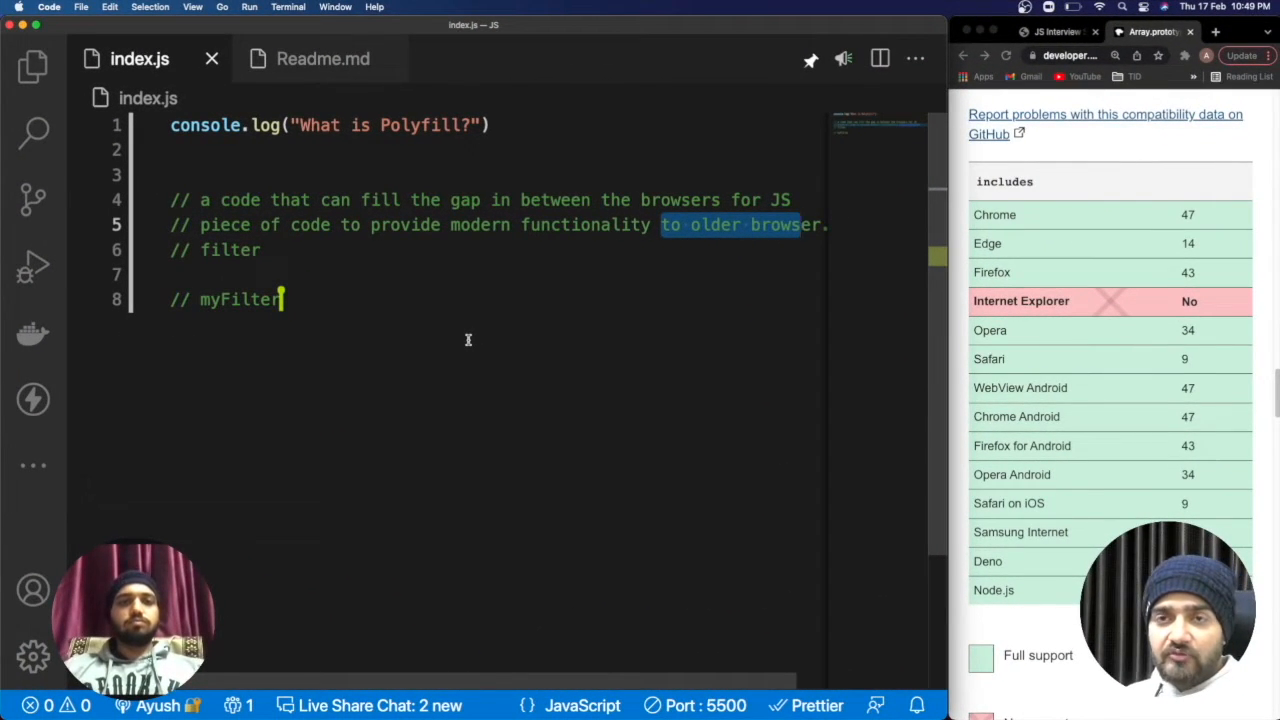
left_click(324, 58)
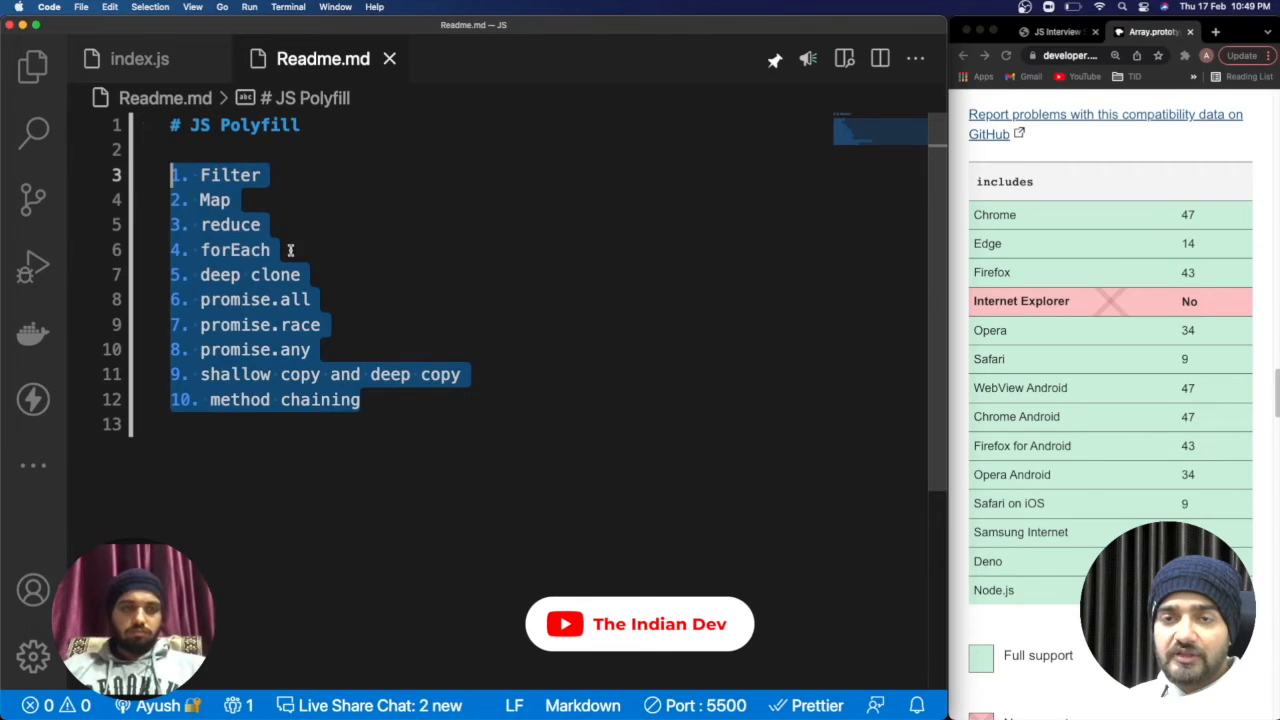
Show Readme.md's numbered JS Polyfill topic list starting with Filter, Map, reduce and forEach
left_click(270, 250)
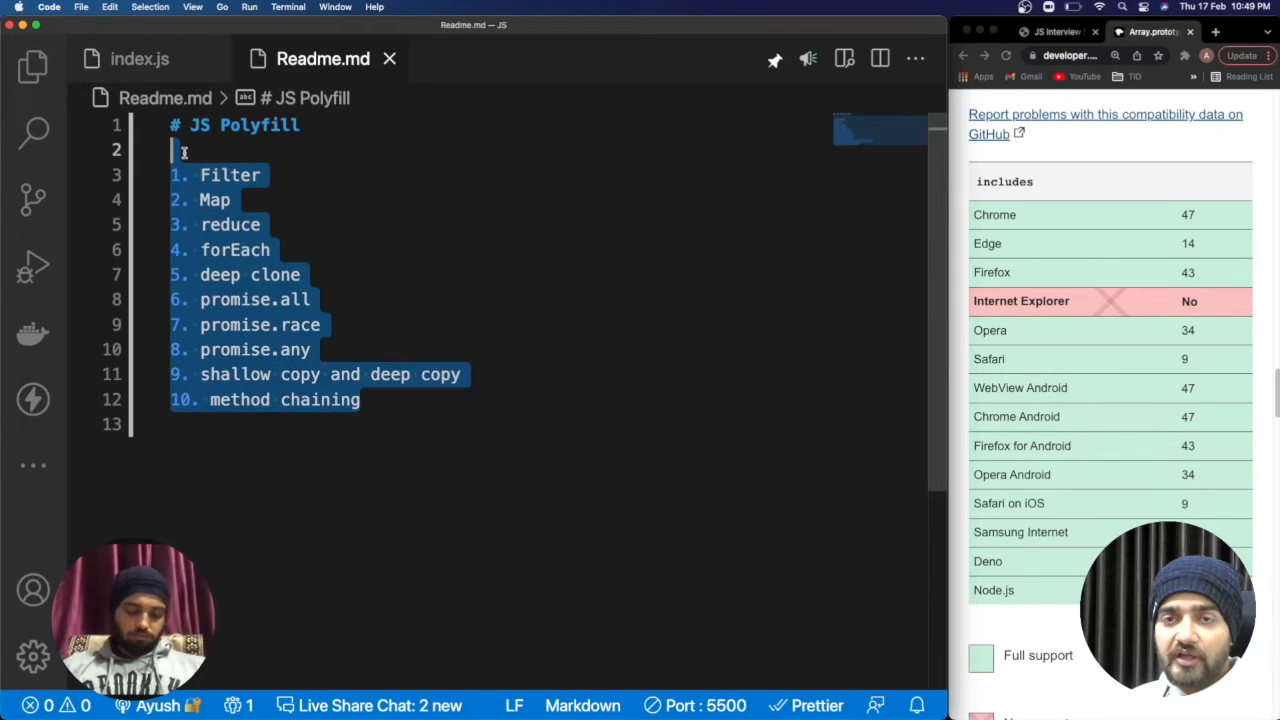
left_click(340, 428)
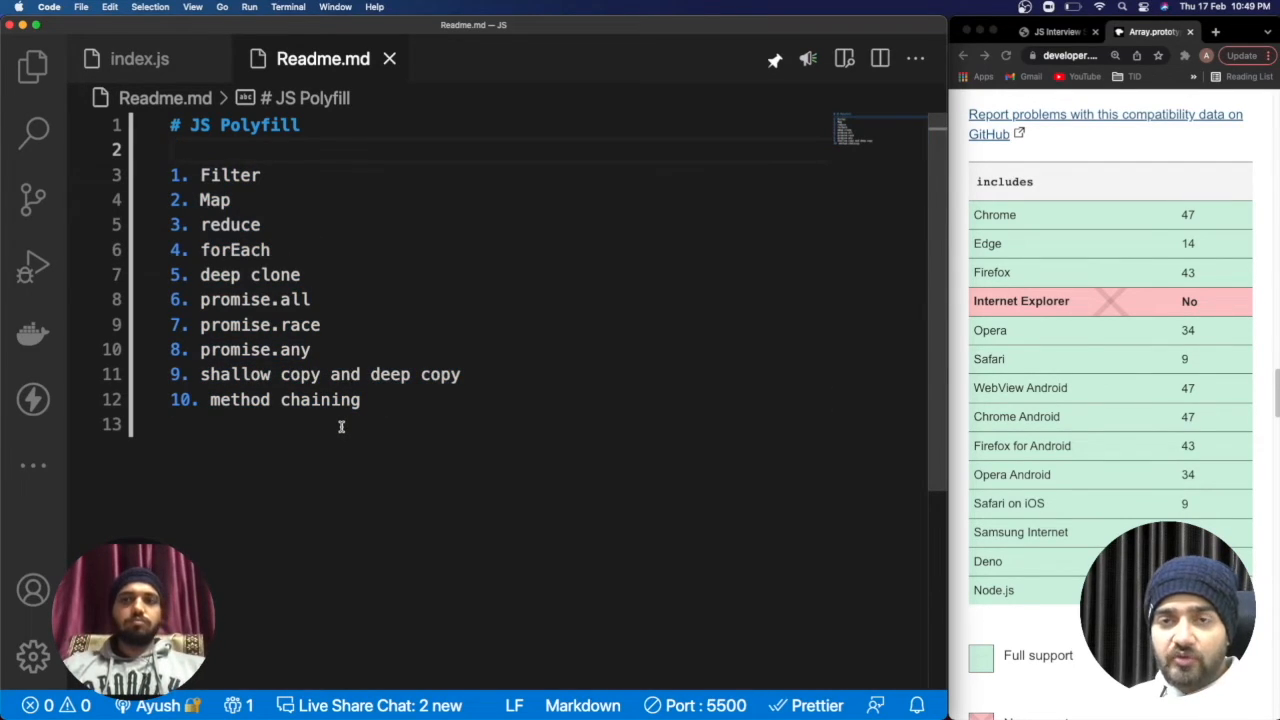
left_click(140, 58)
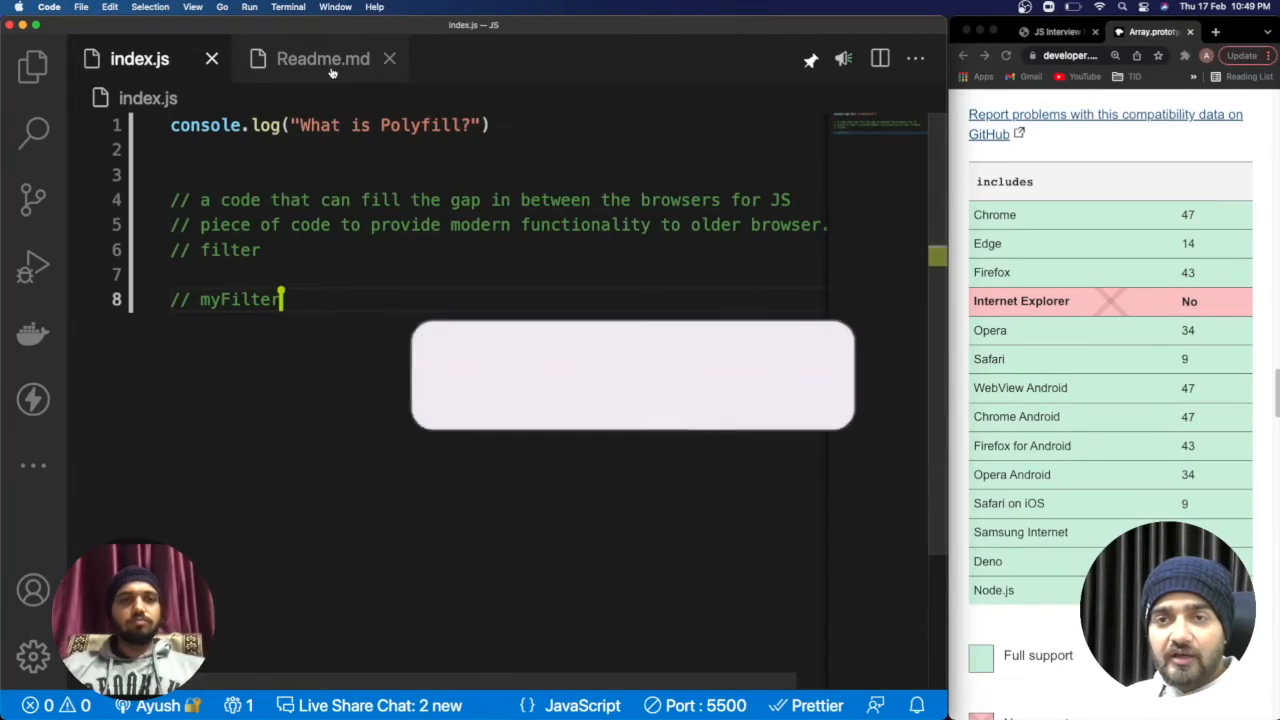
left_click(322, 58)
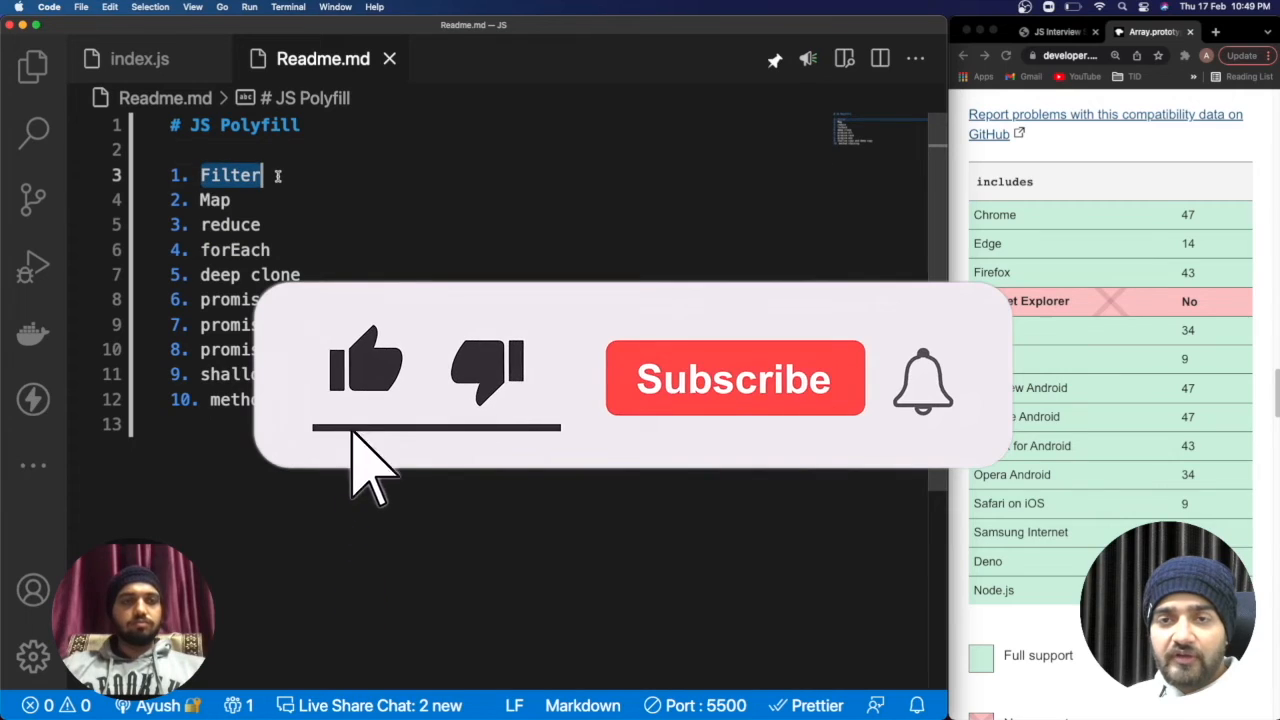